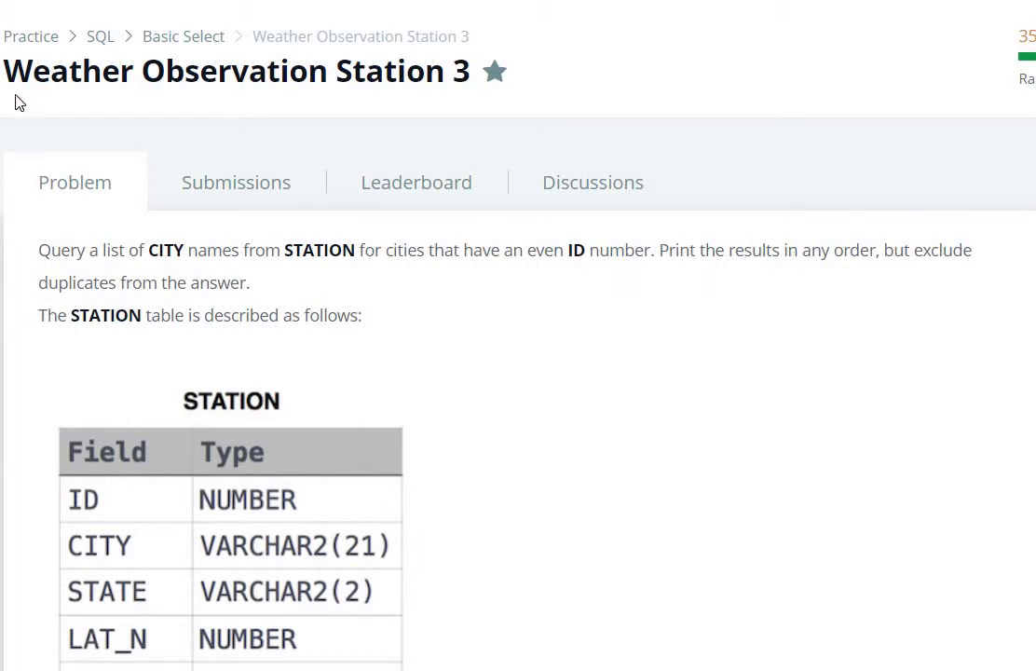
- Highlight the problem title and the city-name, even-ID and no-duplicates requirements
{"action": "double_click", "coordinate": [51, 70]}
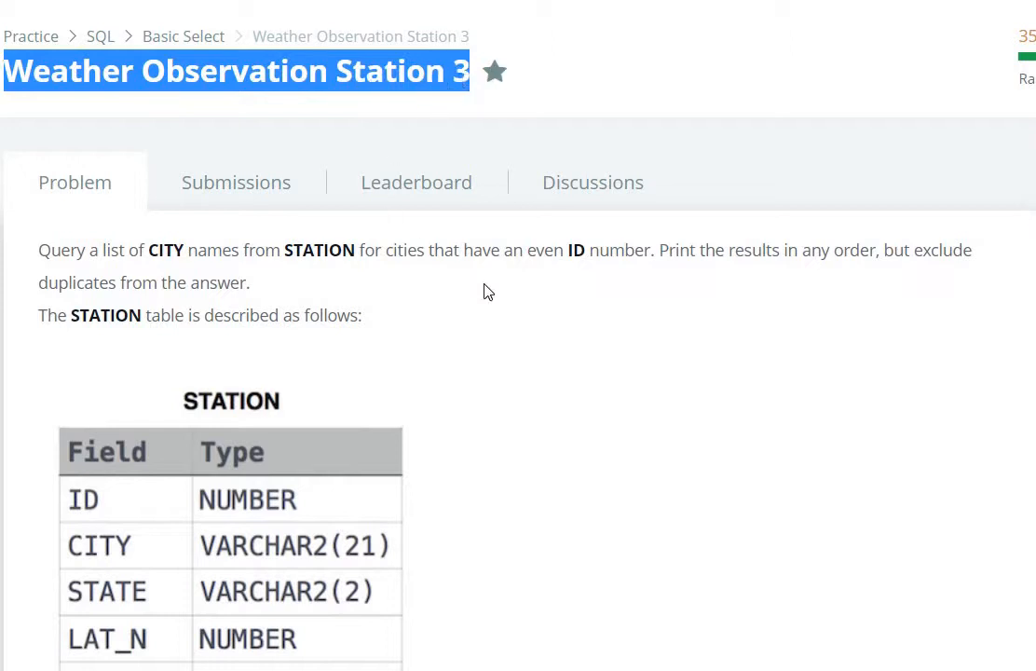
{"action": "scroll", "scroll_direction": "down", "scroll_amount": 3}
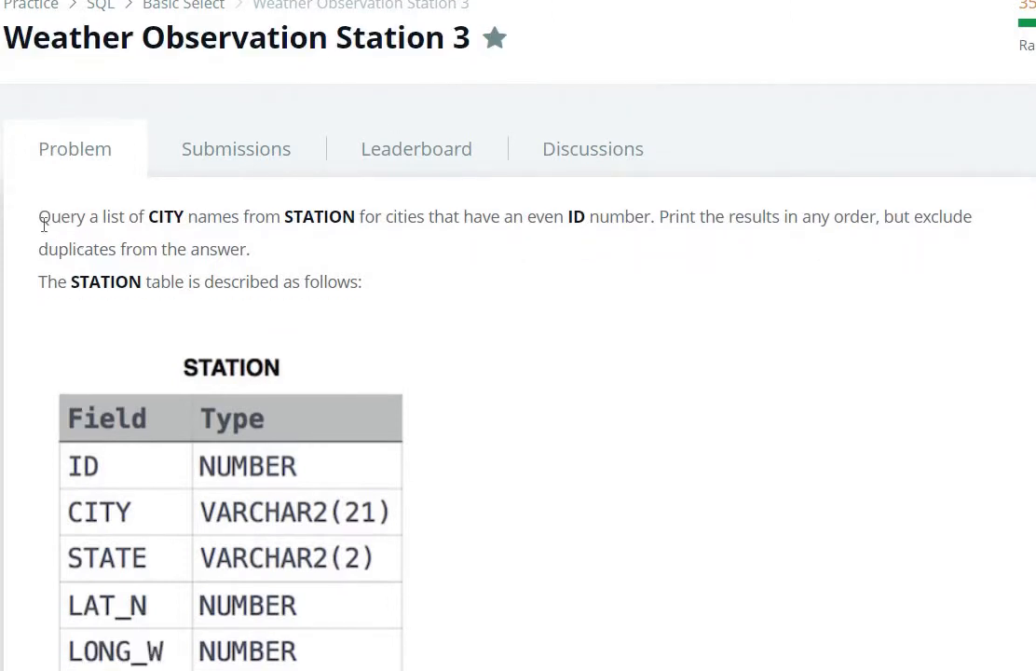
{"action": "left_click_drag", "start_coordinate": [39, 216], "coordinate": [147, 217]}
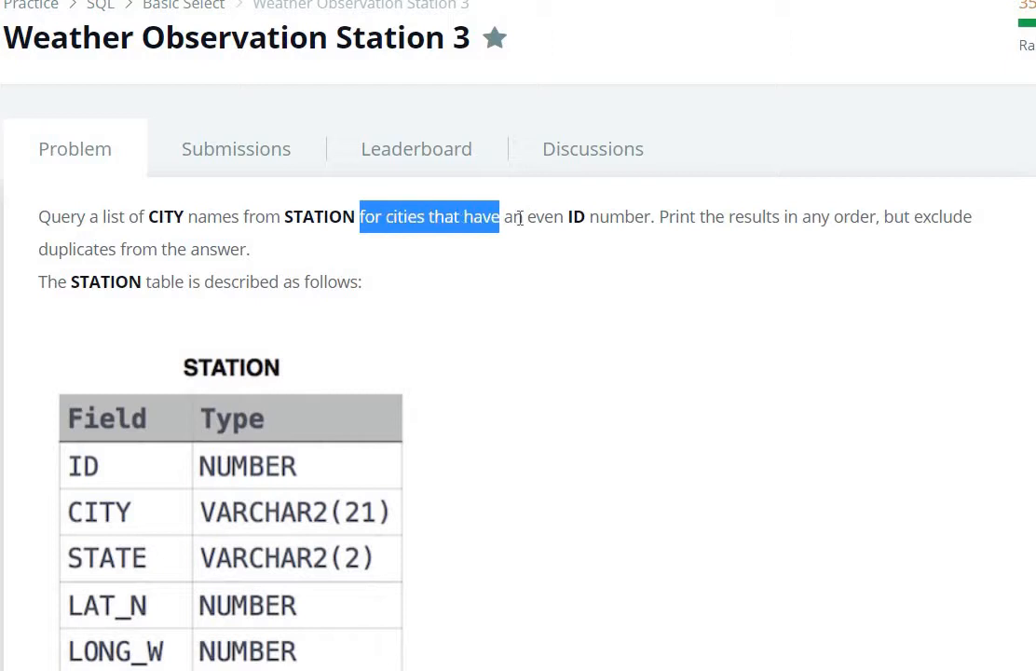
{"action": "left_click_drag", "start_coordinate": [501, 216], "coordinate": [650, 216]}
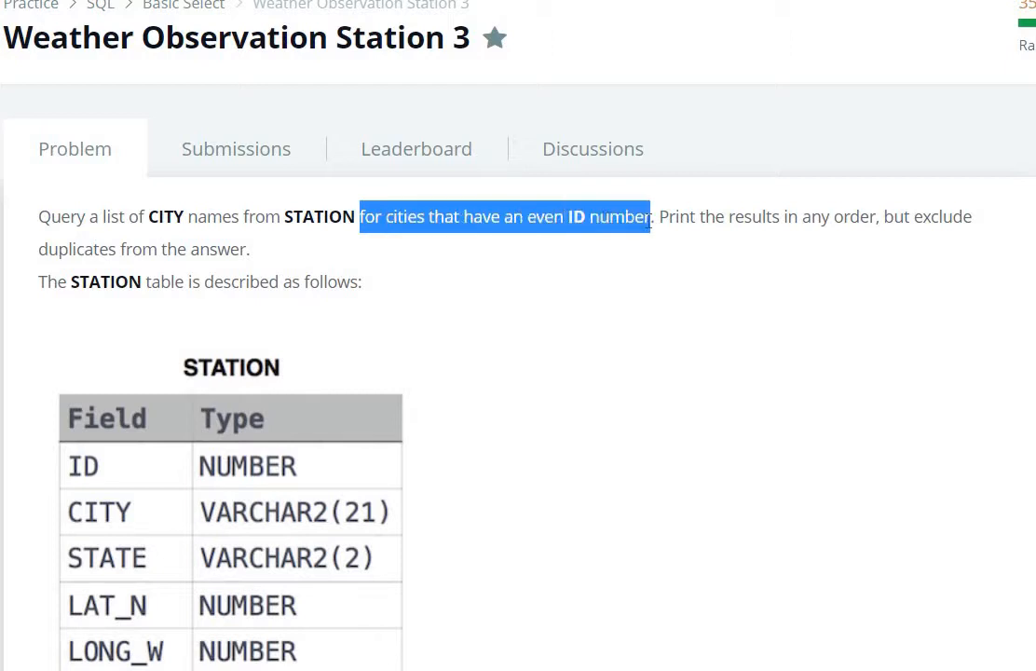
{"action": "left_click", "coordinate": [699, 221]}
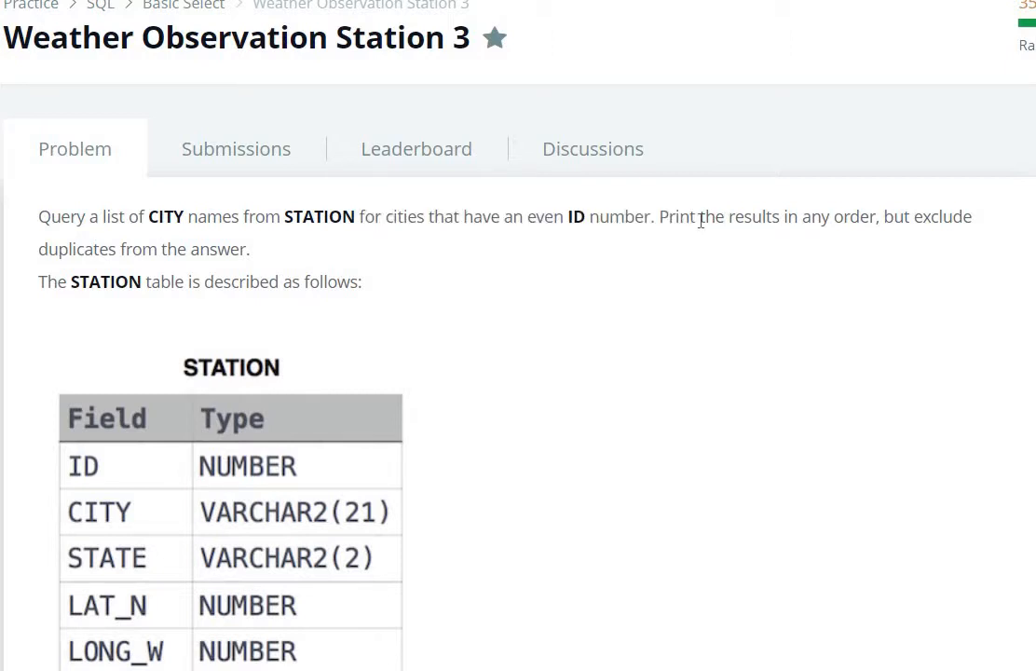
{"action": "left_click_drag", "start_coordinate": [698, 216], "coordinate": [942, 216]}
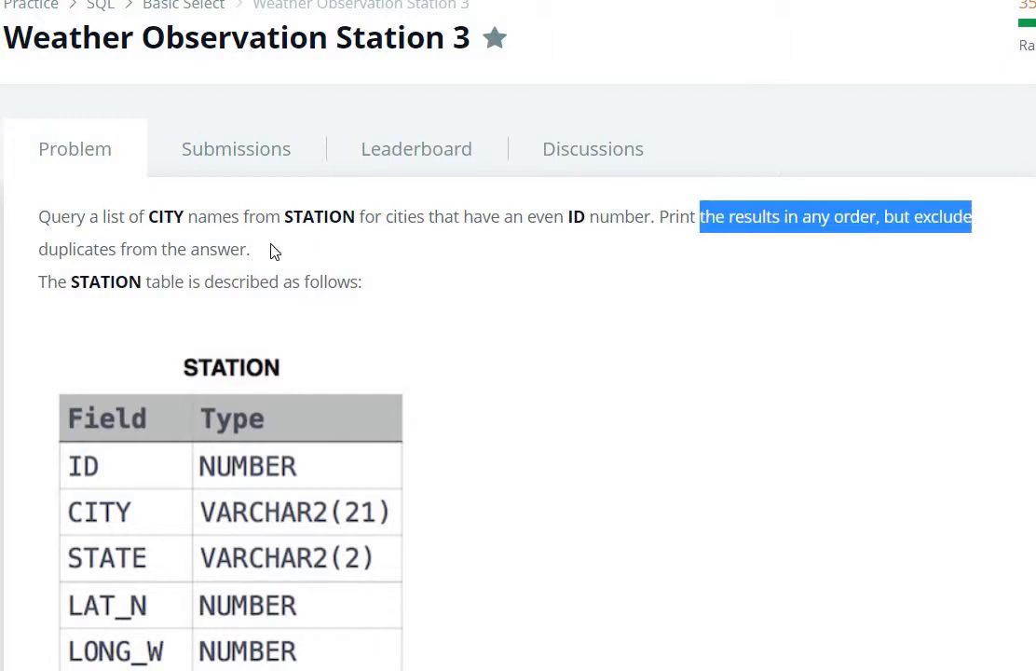
{"action": "left_click_drag", "start_coordinate": [699, 216], "coordinate": [250, 249]}
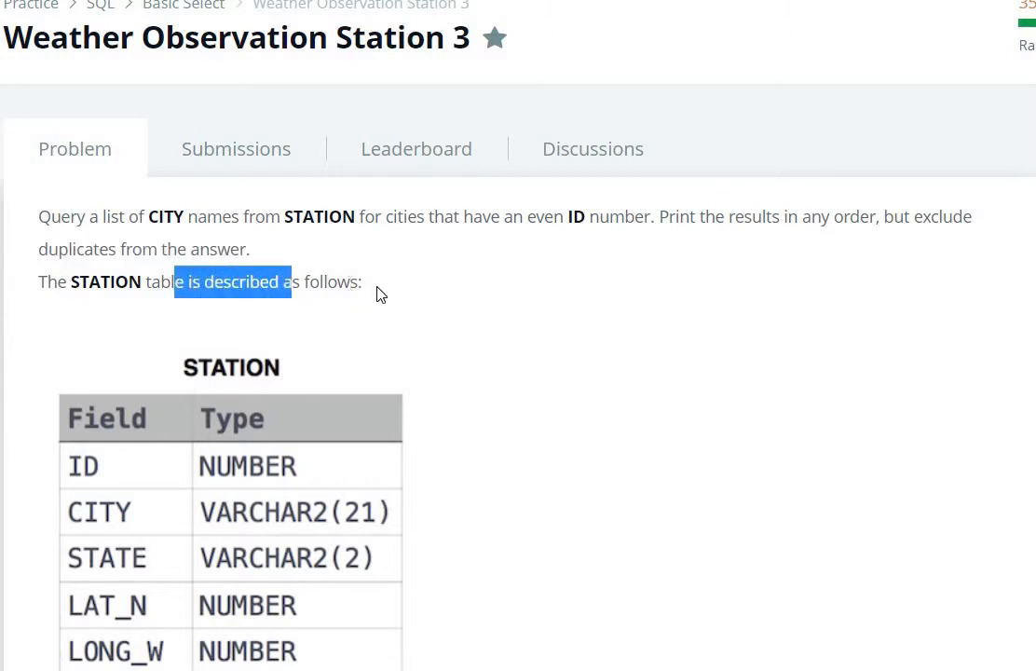
{"action": "left_click", "coordinate": [278, 311]}
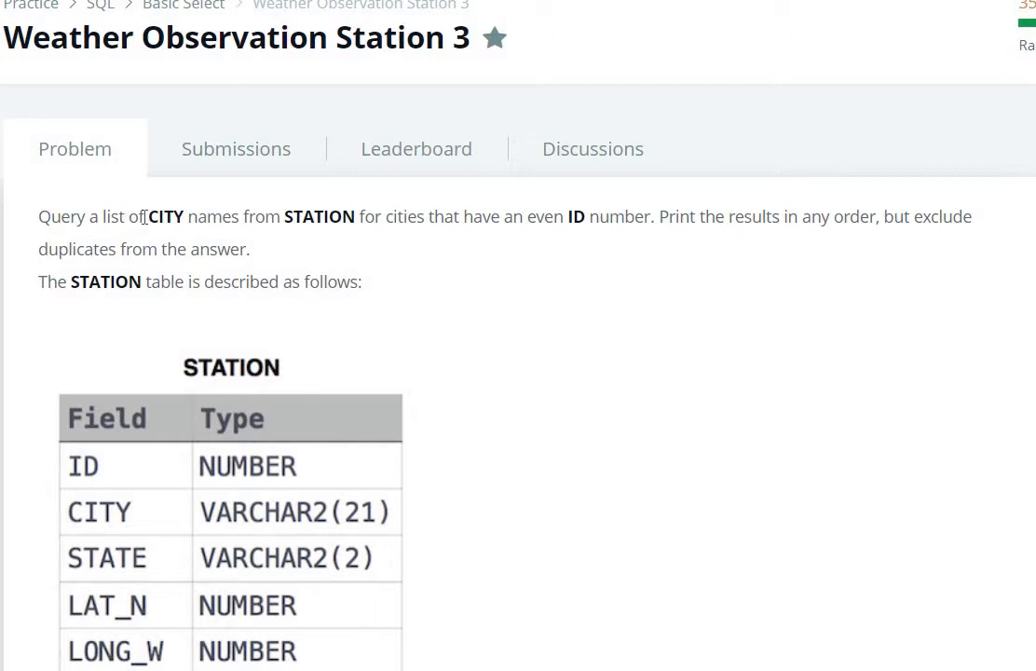
{"action": "left_click_drag", "start_coordinate": [124, 217], "coordinate": [230, 216]}
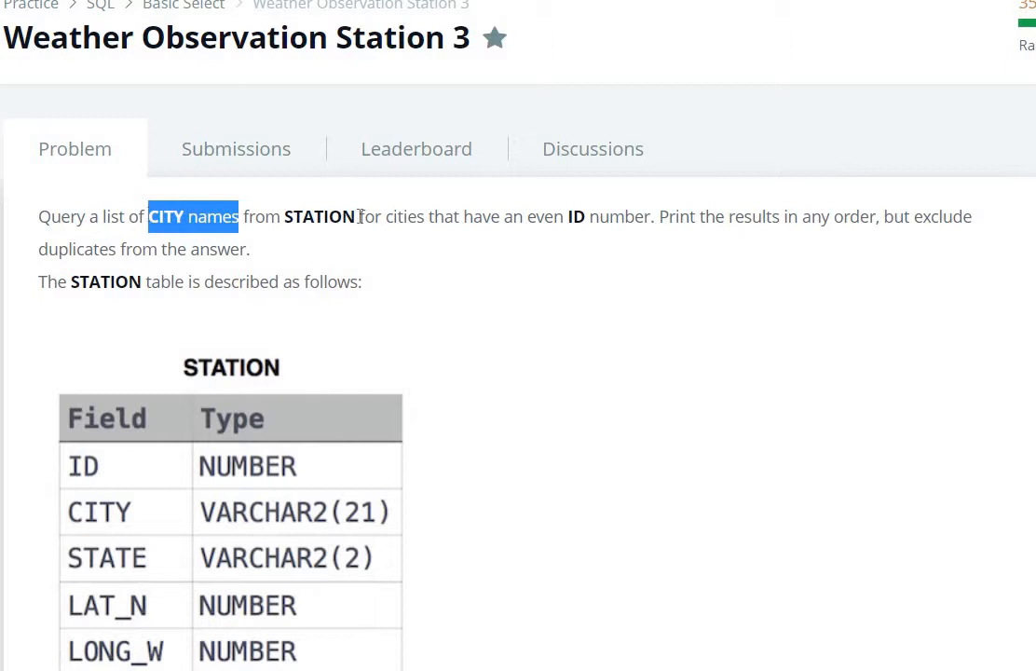
{"action": "double_click", "coordinate": [320, 216]}
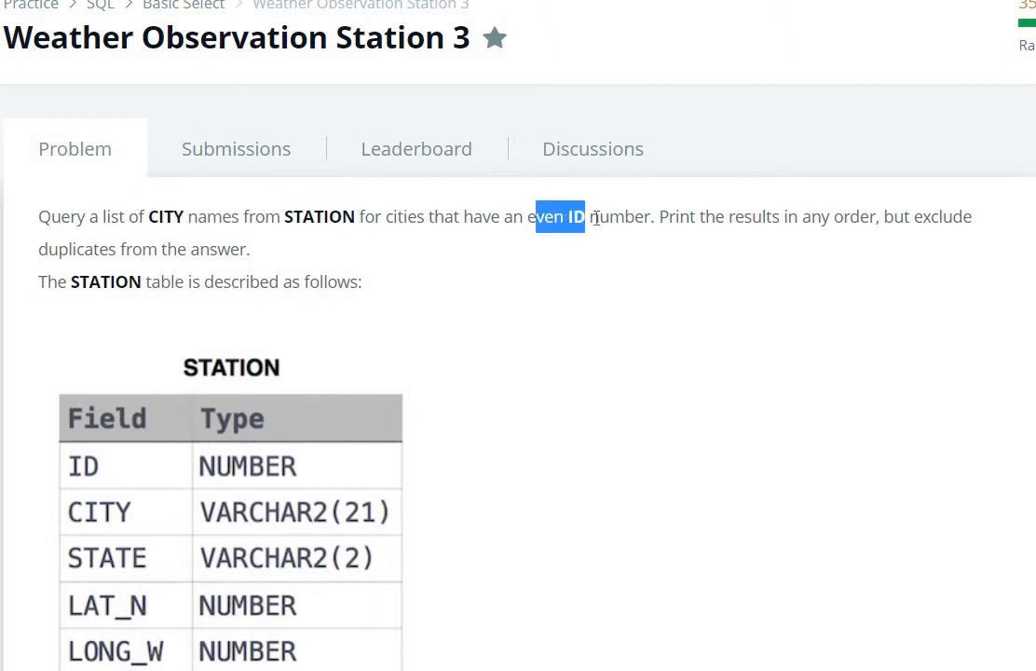
{"action": "left_click_drag", "start_coordinate": [536, 216], "coordinate": [652, 216]}
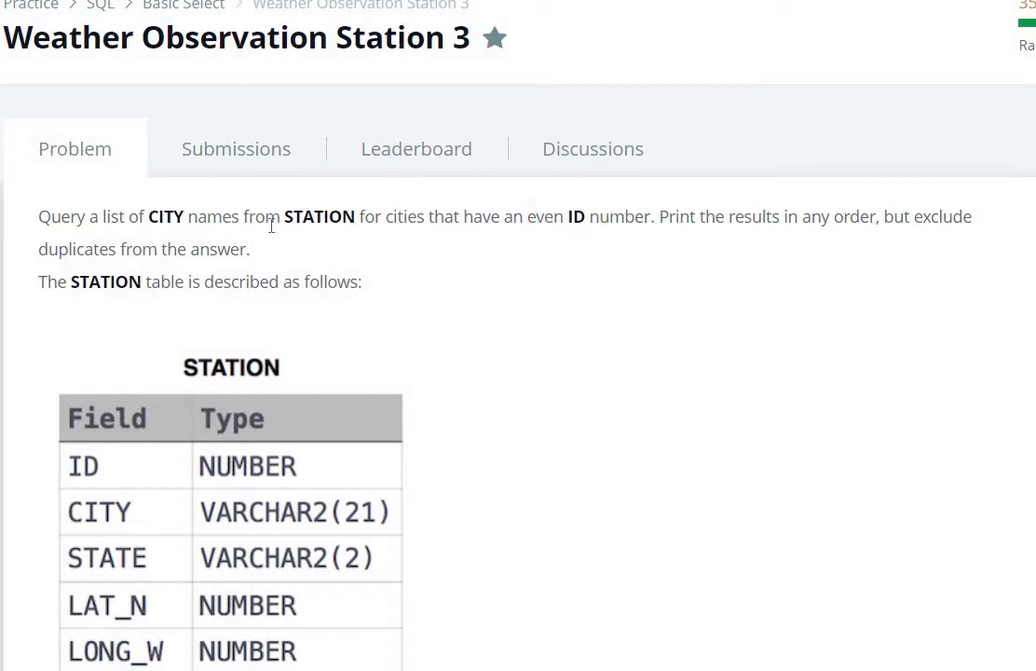
{"action": "double_click", "coordinate": [84, 249]}
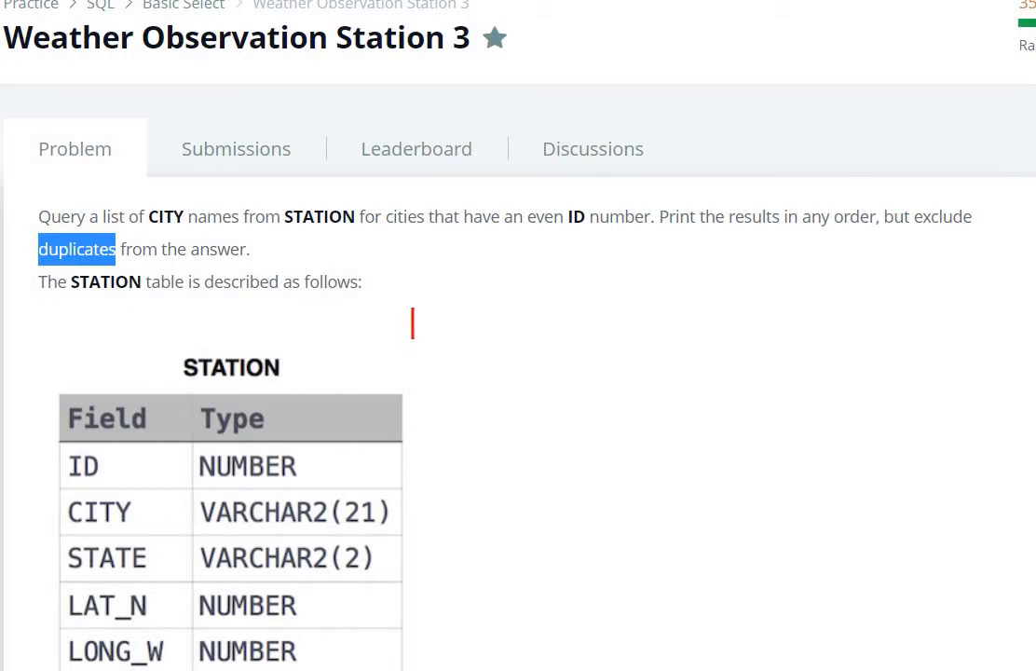
- Annotate 'select distinct city from station' above the STATION table description
{"action": "type", "text": "s"}
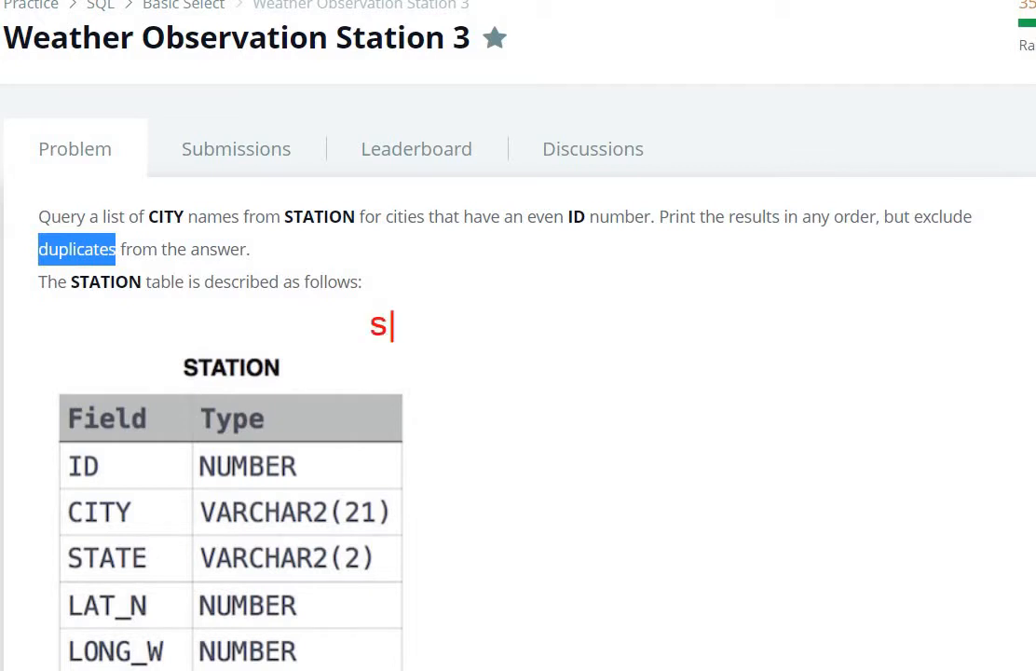
{"action": "type", "text": "elect"}
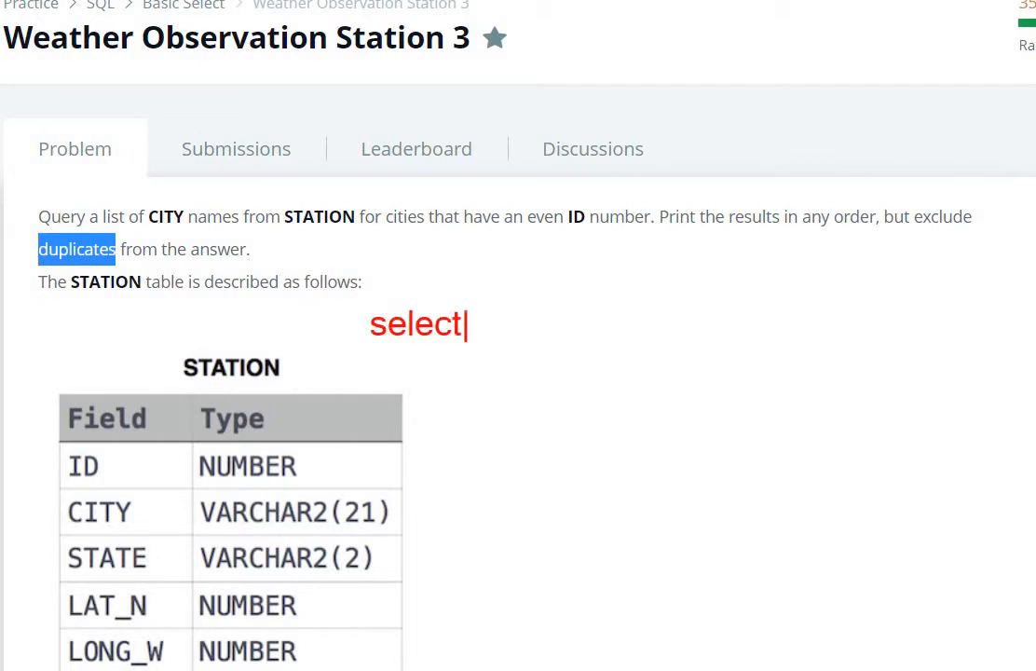
{"action": "type", "text": "c"}
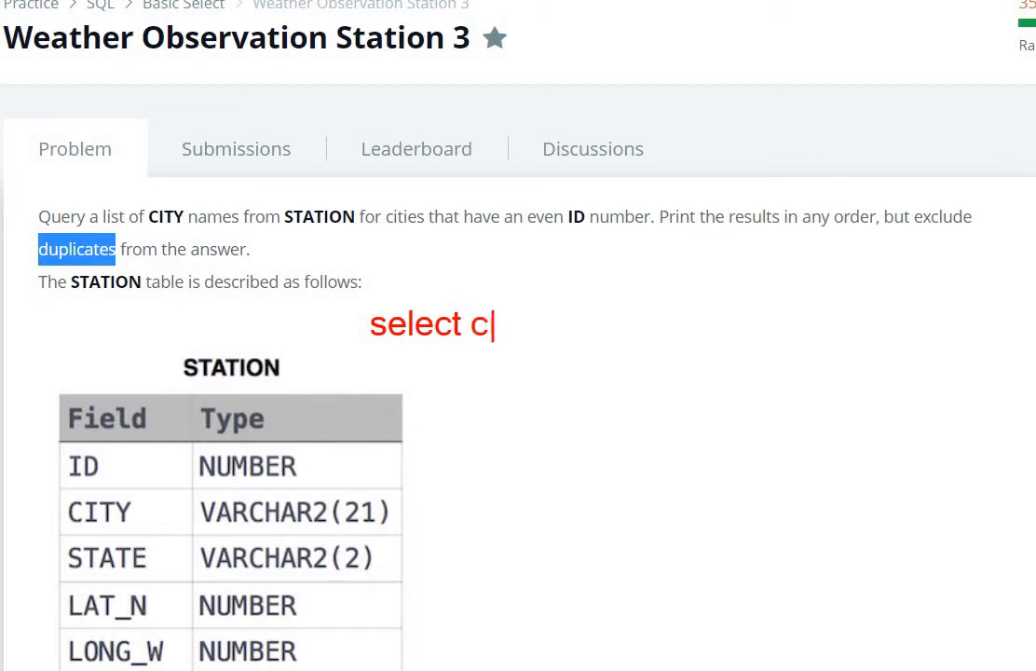
{"action": "type", "text": "ity f"}
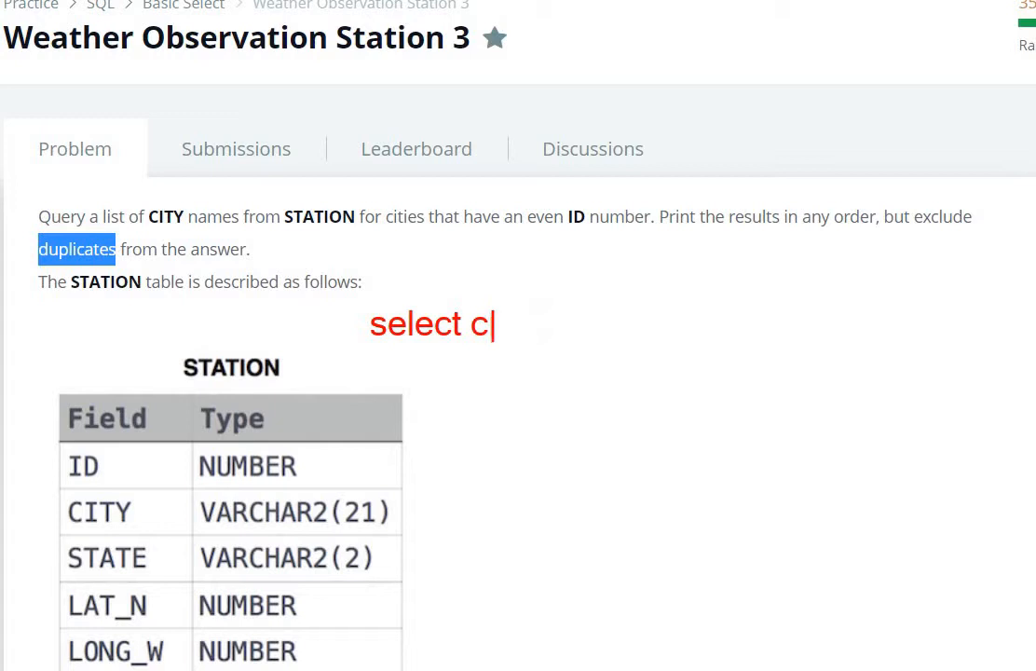
{"action": "key", "text": "Backspace"}
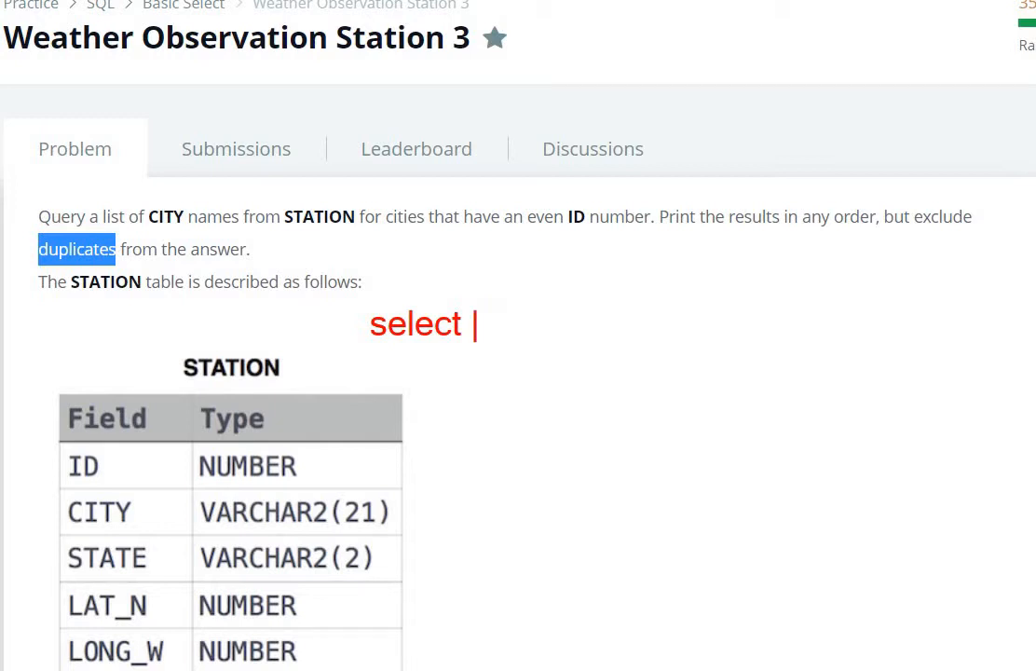
{"action": "type", "text": "dis"}
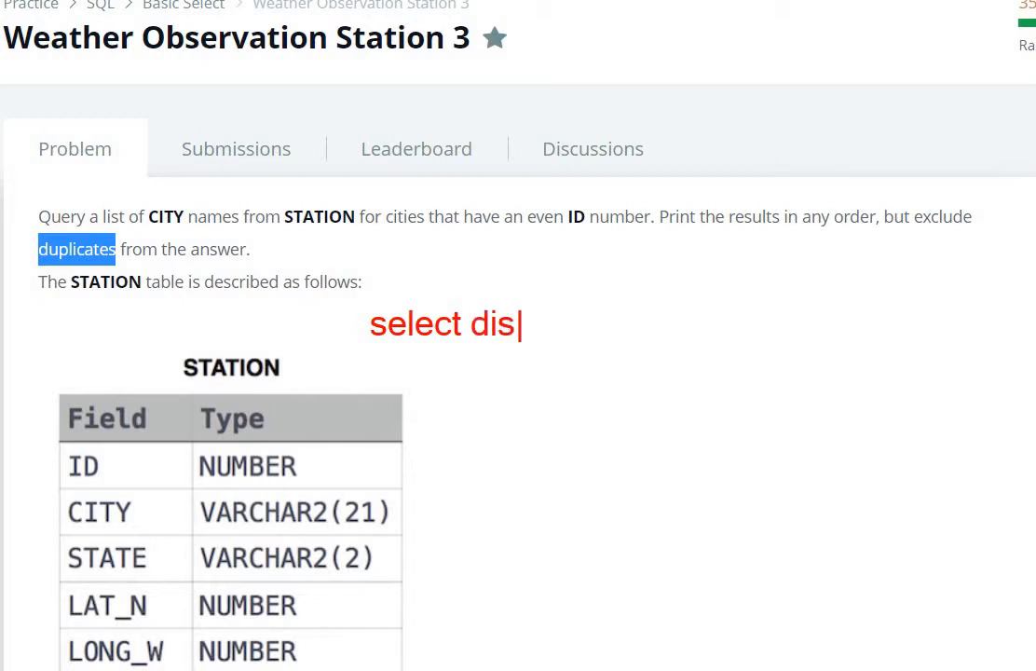
{"action": "type", "text": "tinct"}
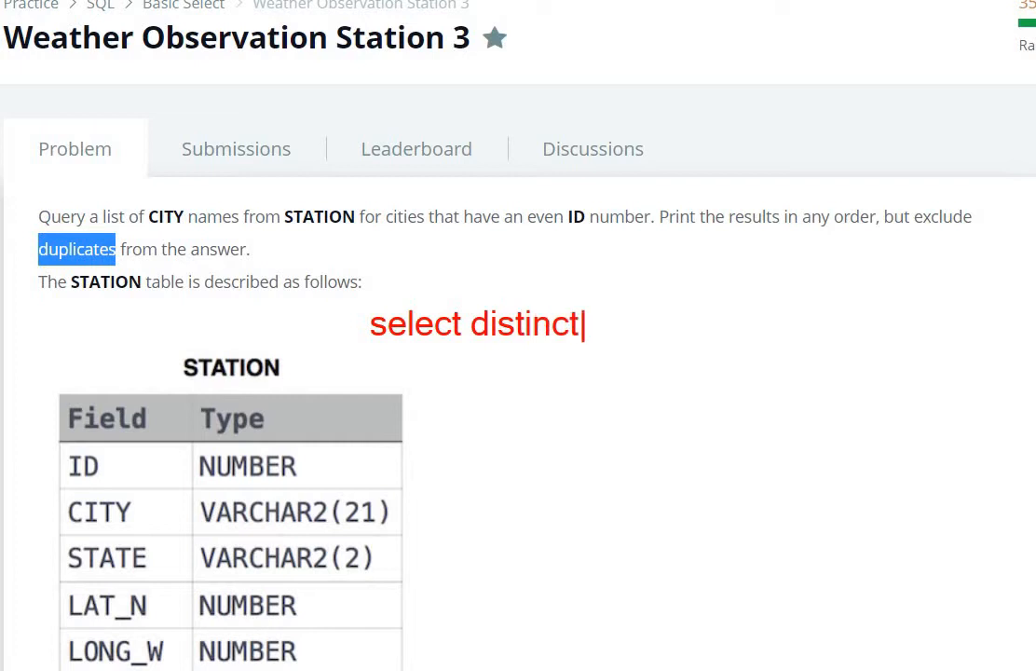
{"action": "type", "text": "cit"}
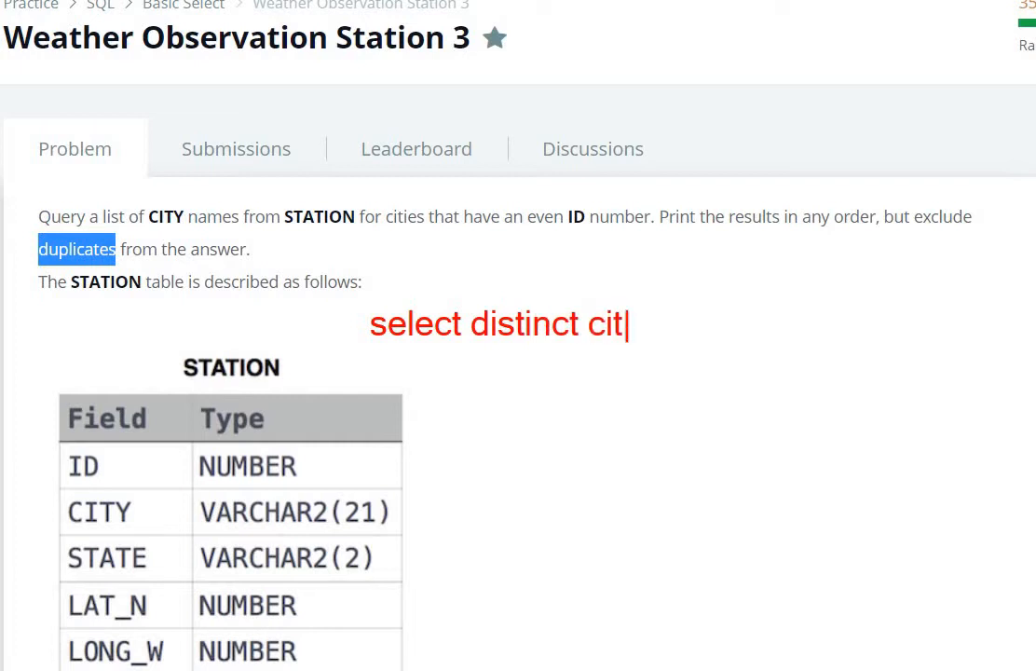
{"action": "type", "text": "y fro"}
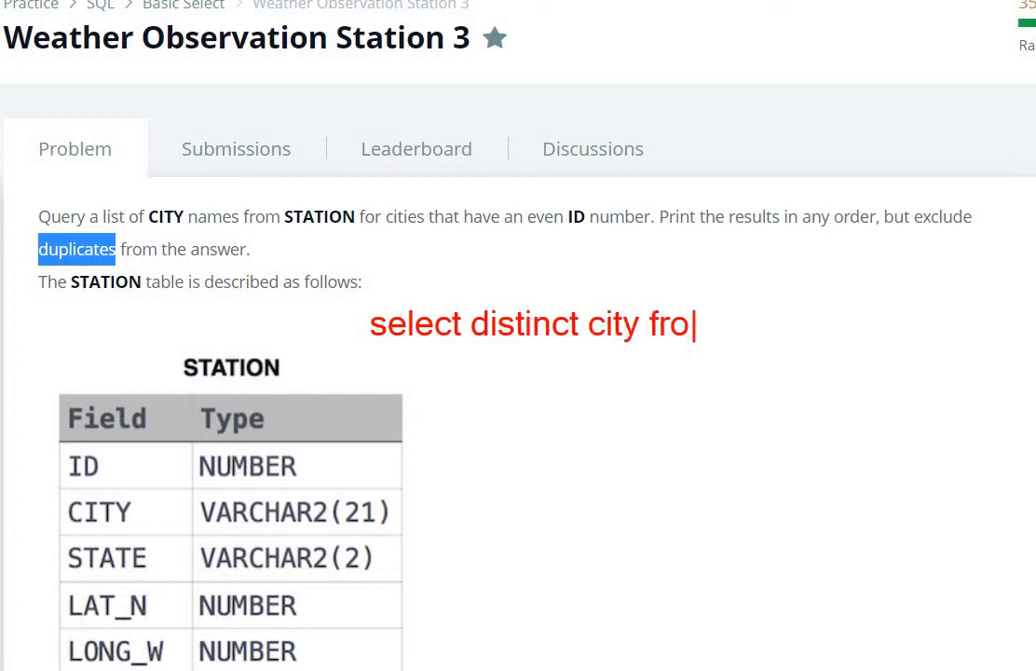
{"action": "type", "text": "m st"}
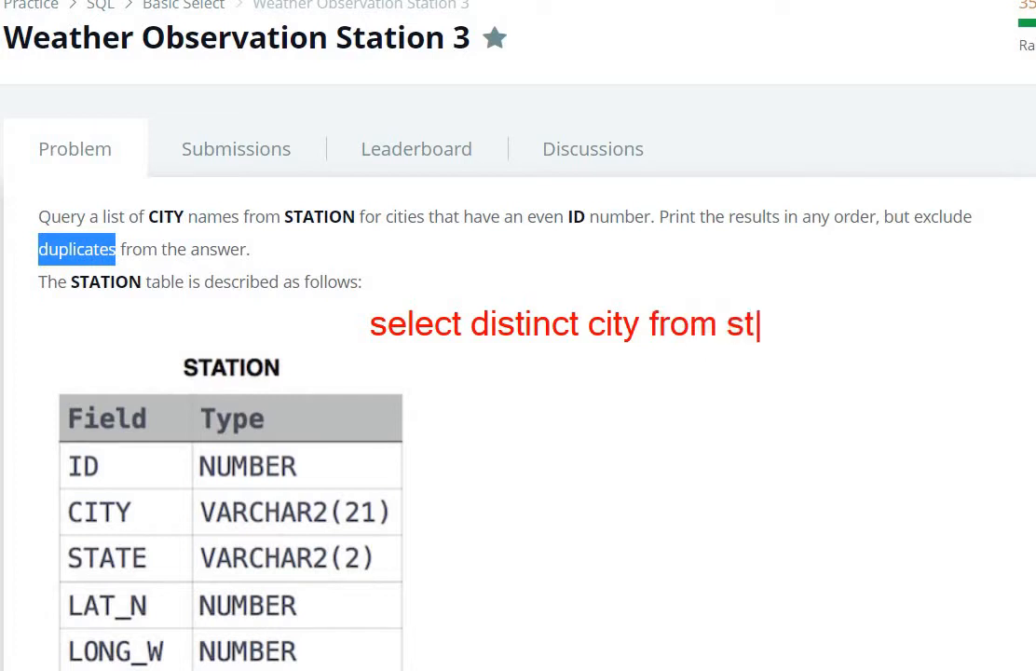
{"action": "type", "text": "ation"}
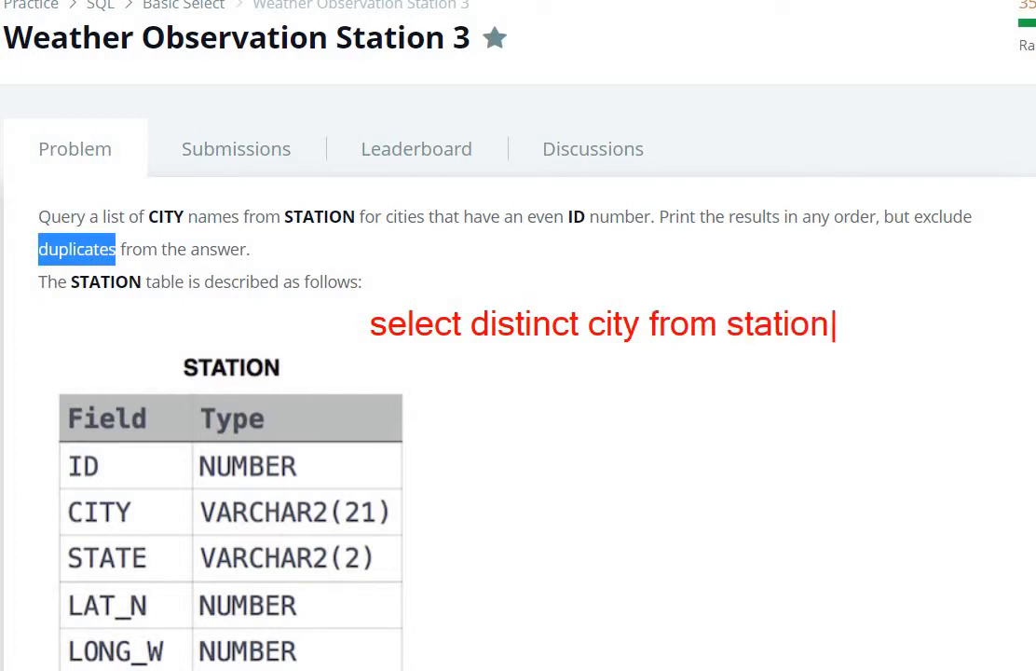
{"action": "mouse_move", "coordinate": [547, 247]}
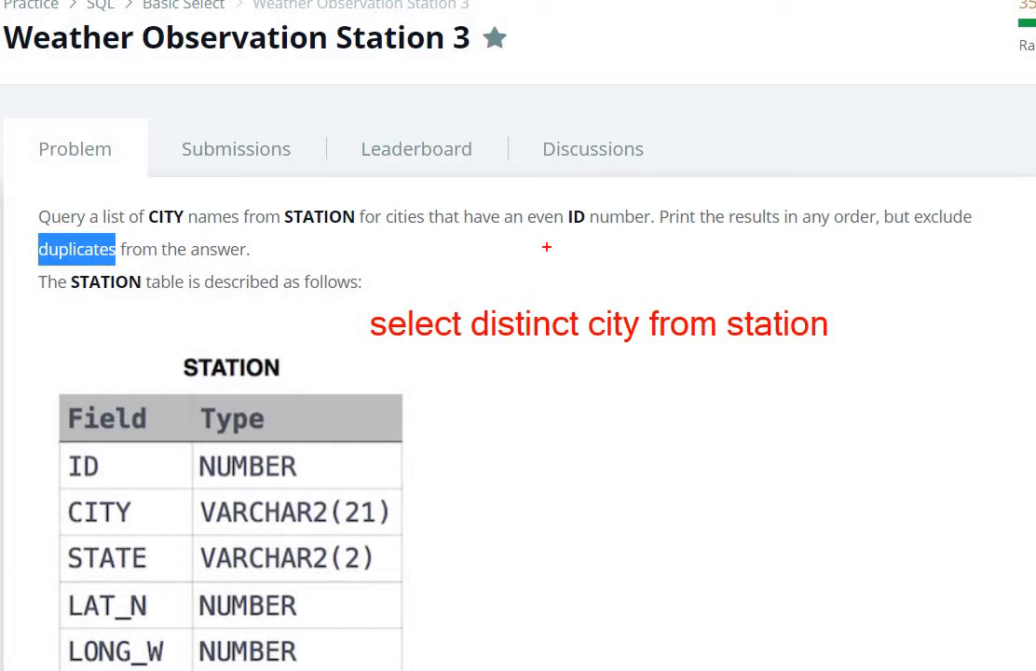
{"action": "mouse_move", "coordinate": [154, 230]}
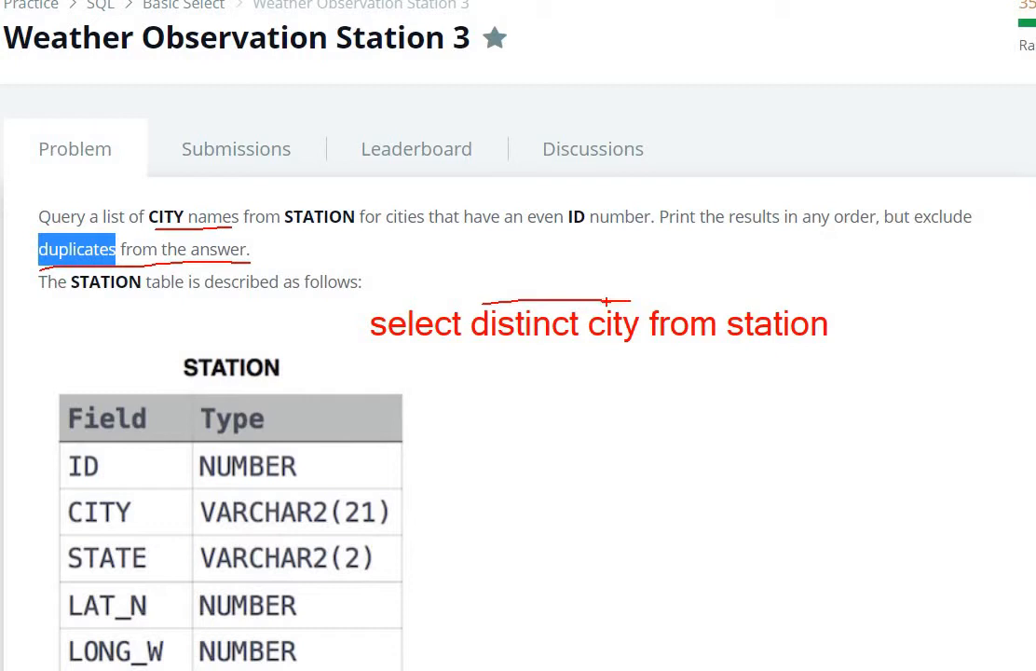
{"action": "mouse_move", "coordinate": [783, 307]}
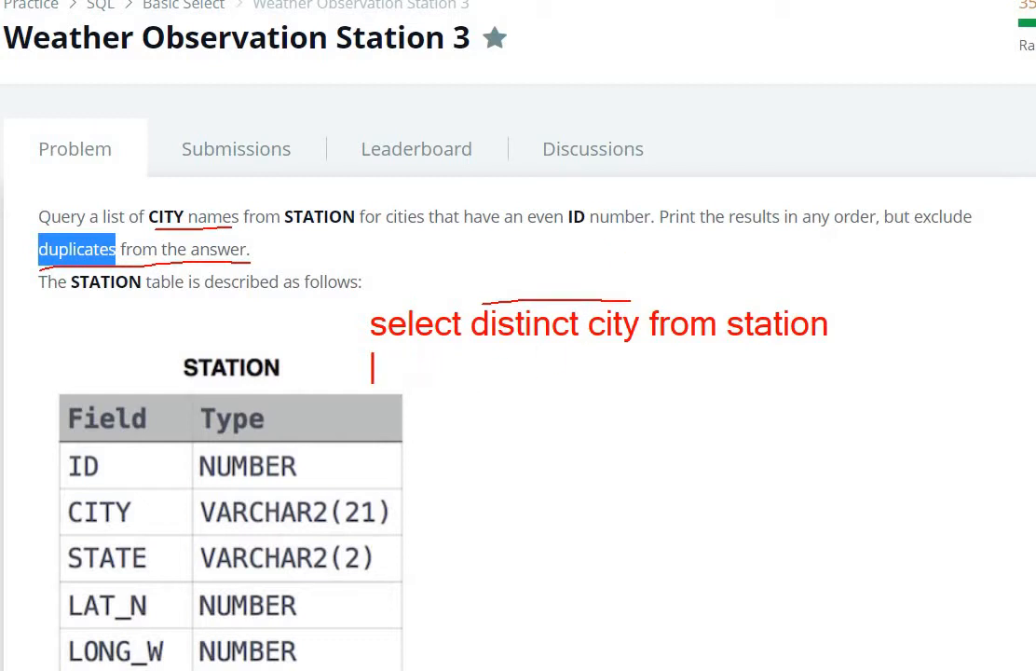
- Add the annotation line 'where mod(id,2)=0;' beneath the query note
{"action": "type", "text": "whe"}
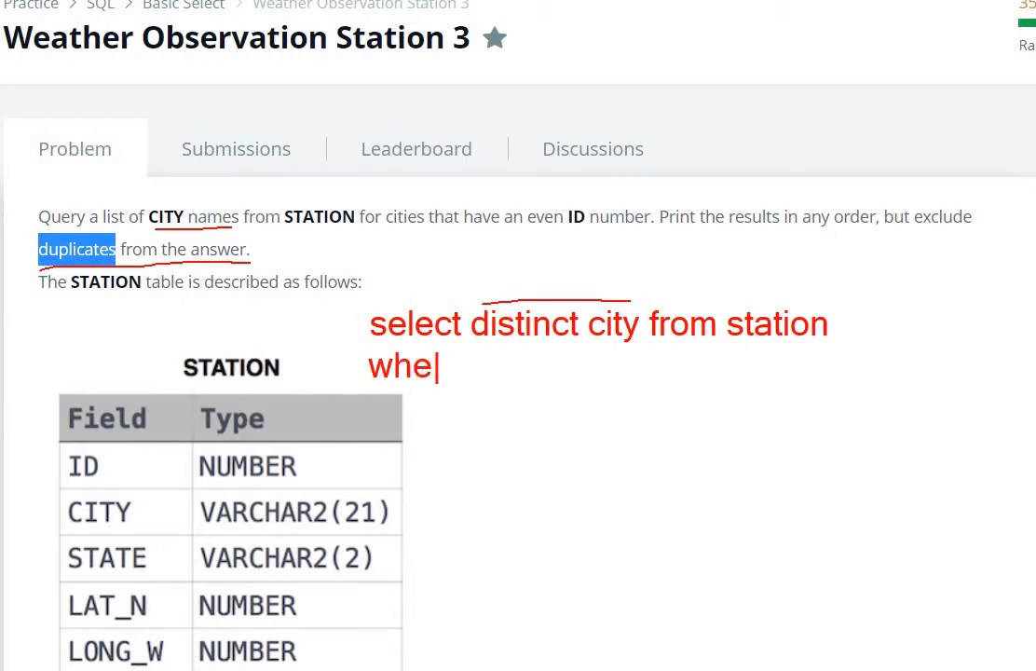
{"action": "type", "text": "re"}
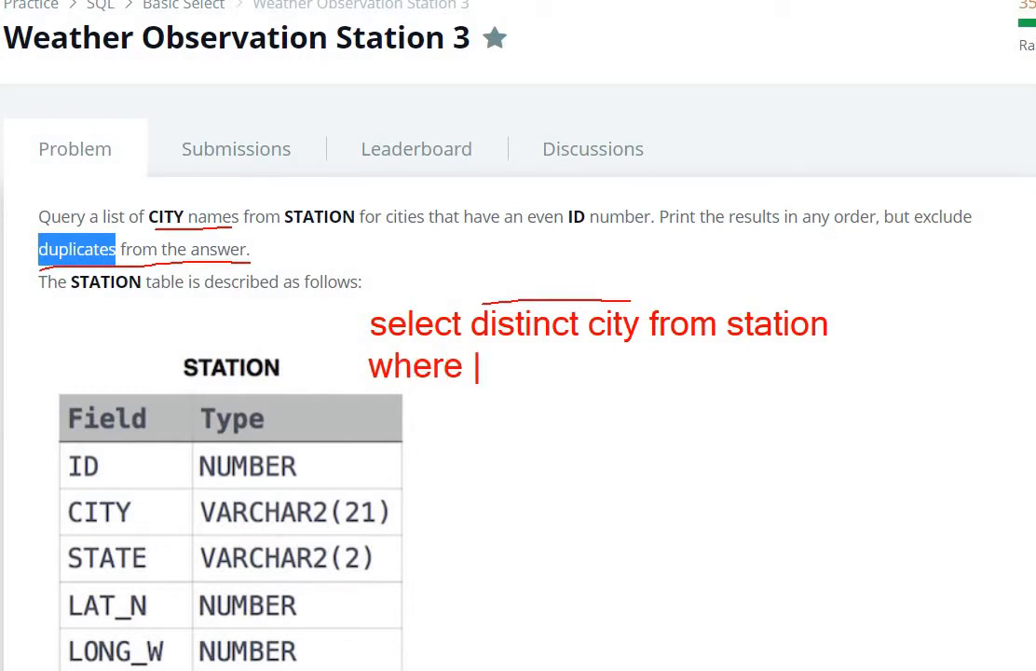
{"action": "type", "text": "mod("}
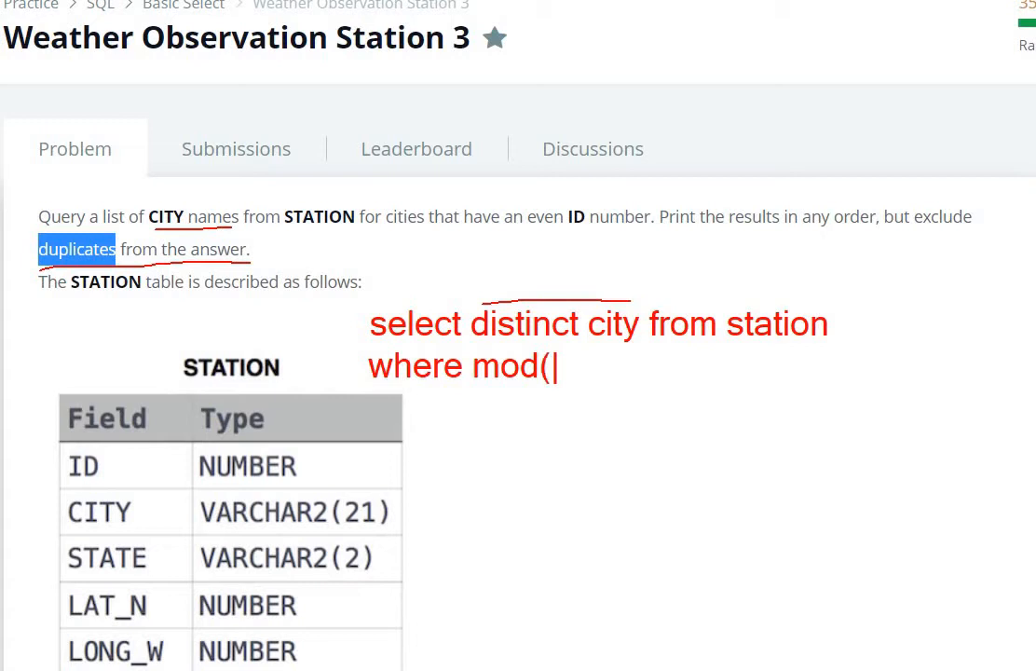
{"action": "type", "text": "id,2"}
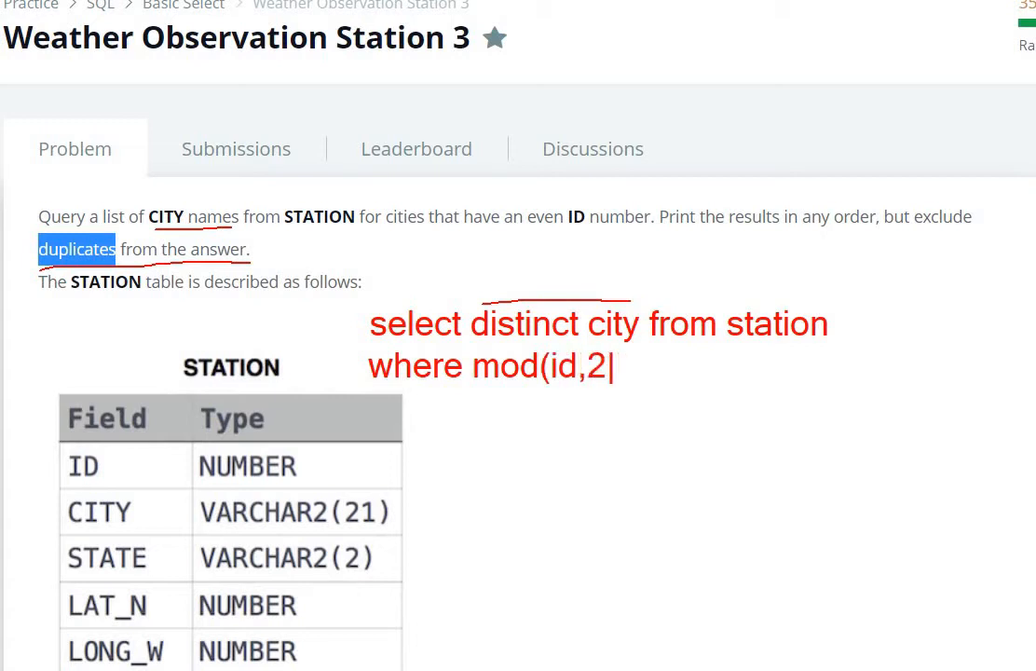
{"action": "type", "text": ")="}
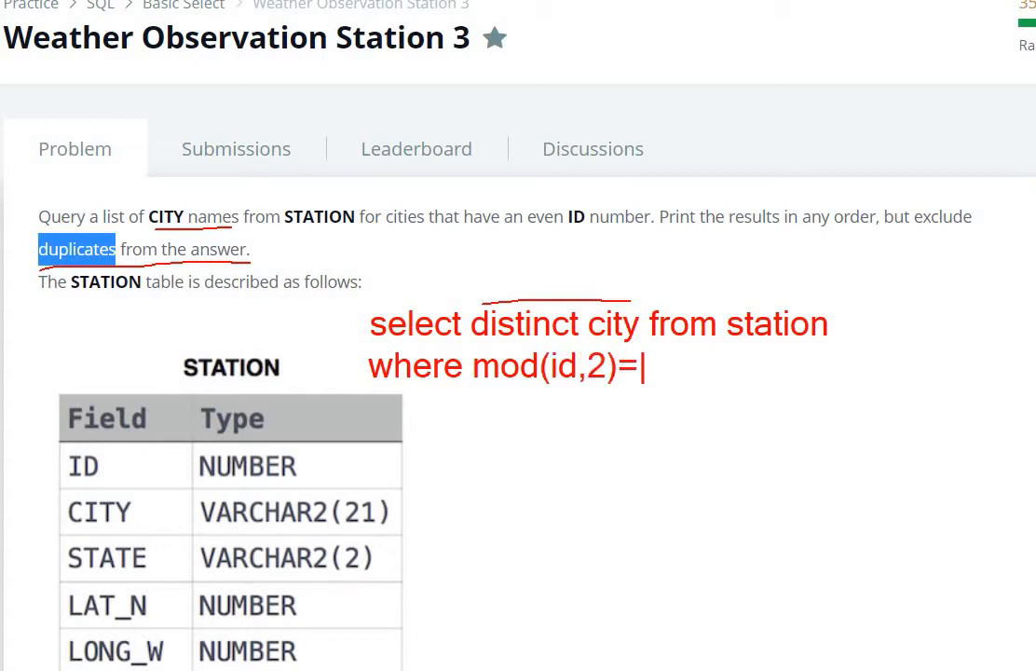
{"action": "type", "text": "0;"}
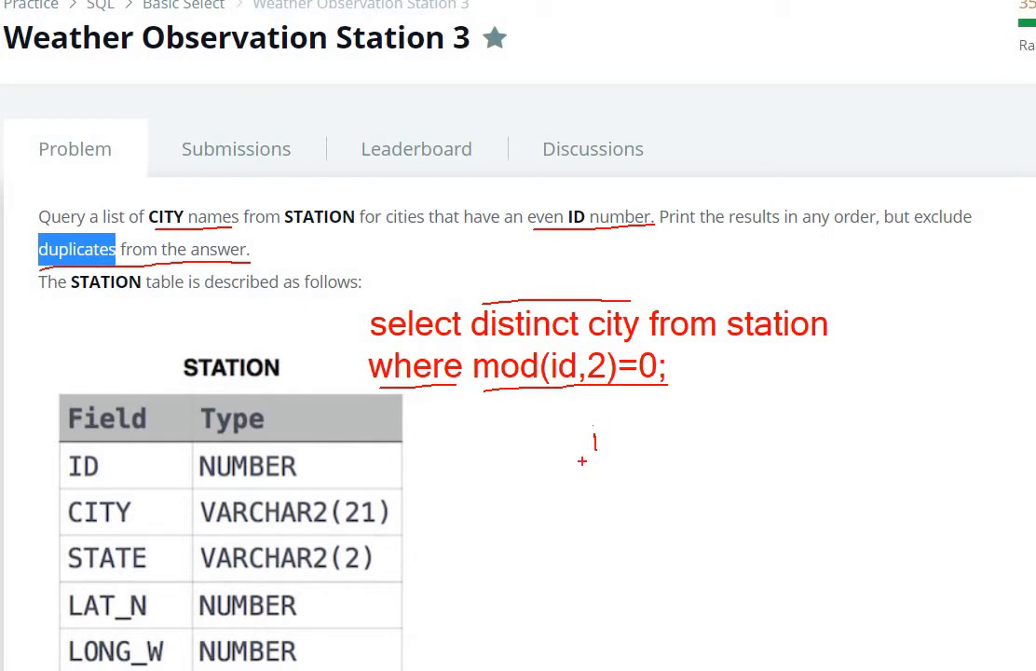
{"action": "type", "text": "i"}
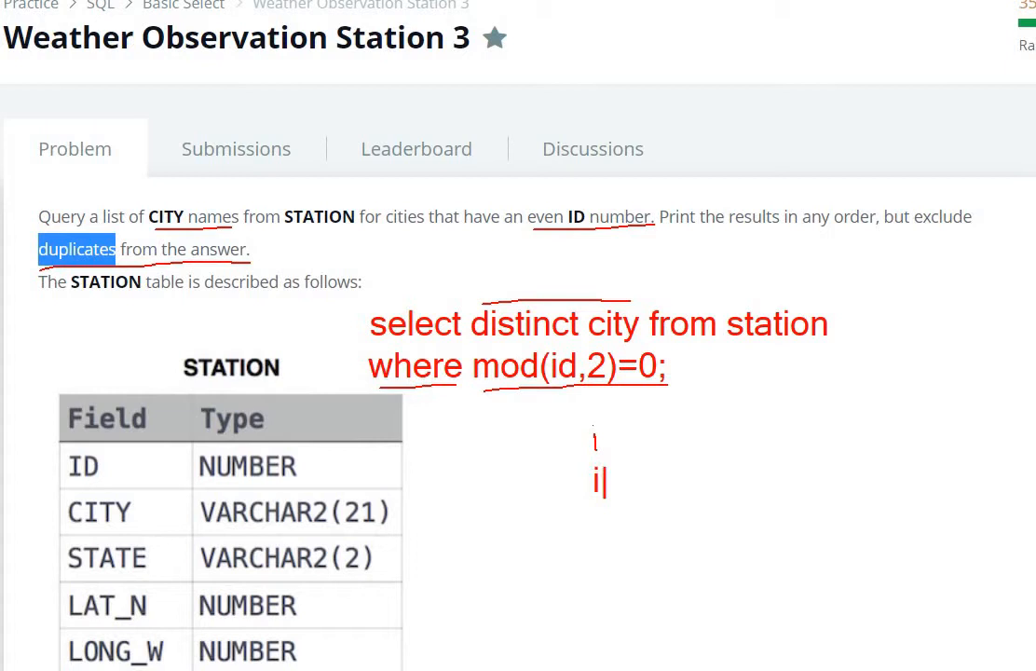
- Write the side note 'id % 2==0 then id=even;' below the query
{"action": "type", "text": "d %"}
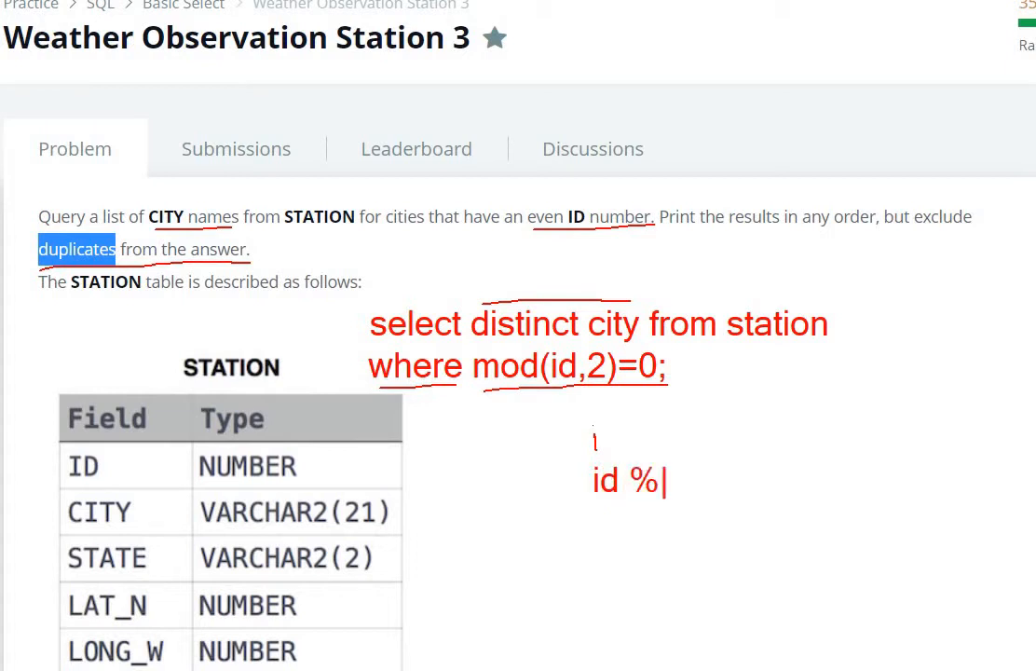
{"action": "type", "text": "2=="}
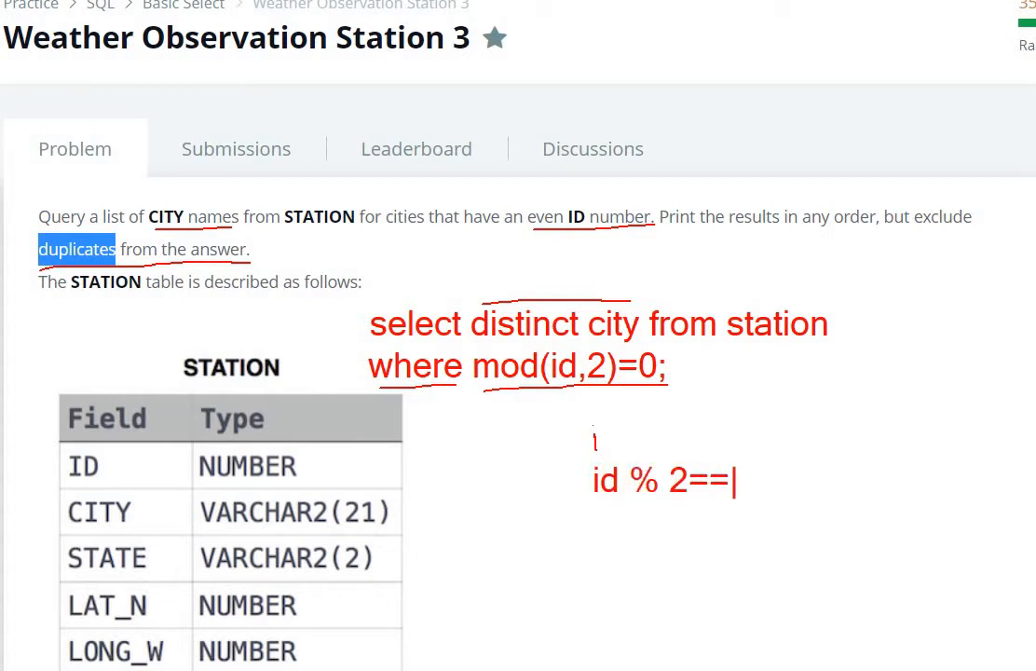
{"action": "type", "text": "0"}
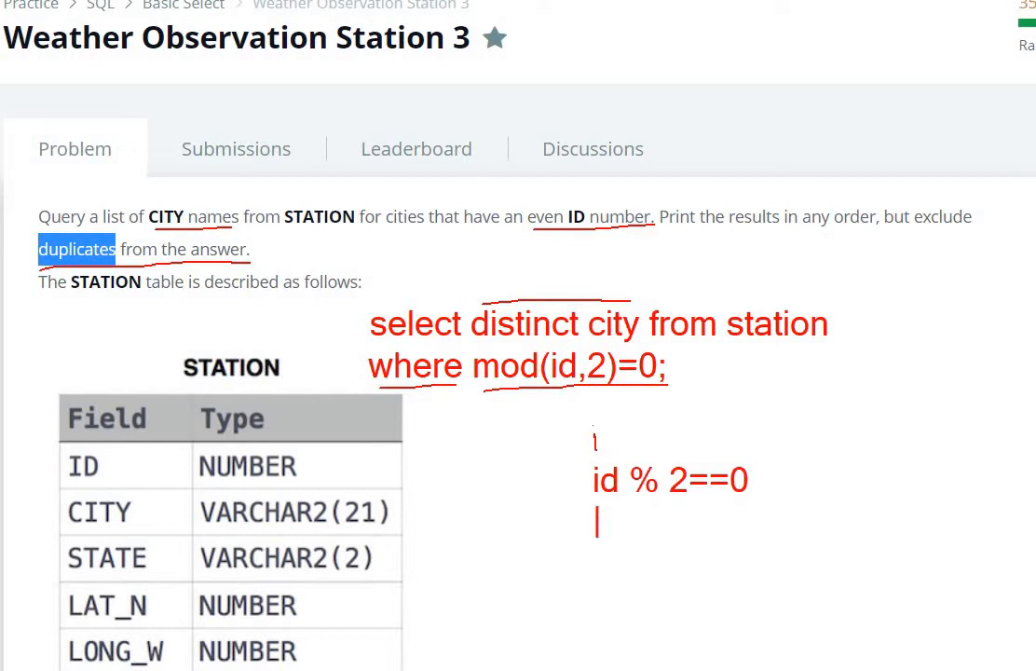
{"action": "type", "text": "then id"}
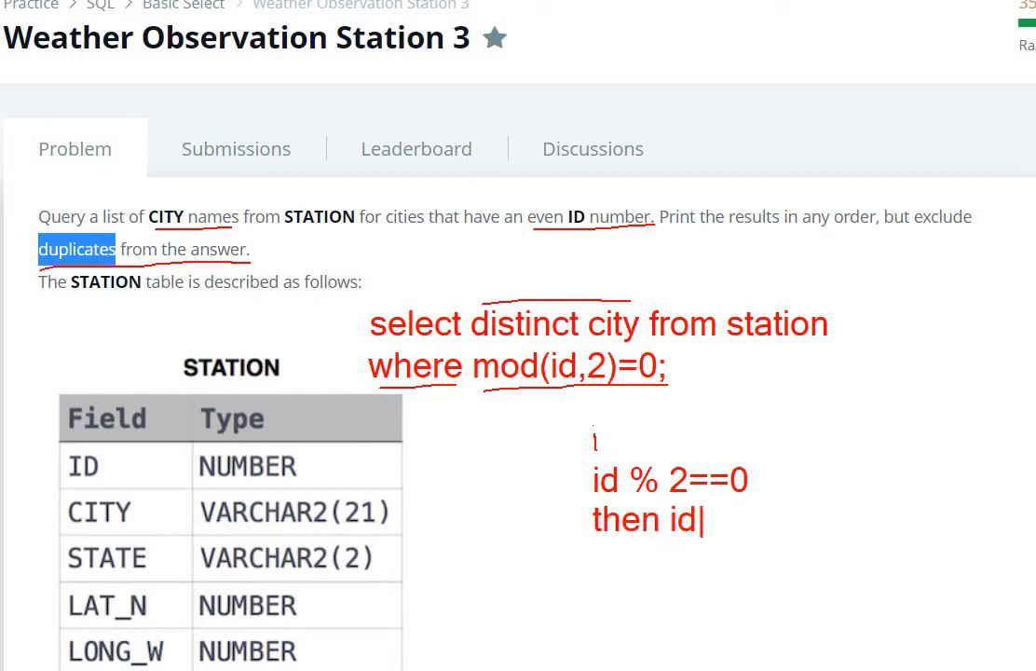
{"action": "type", "text": "=even"}
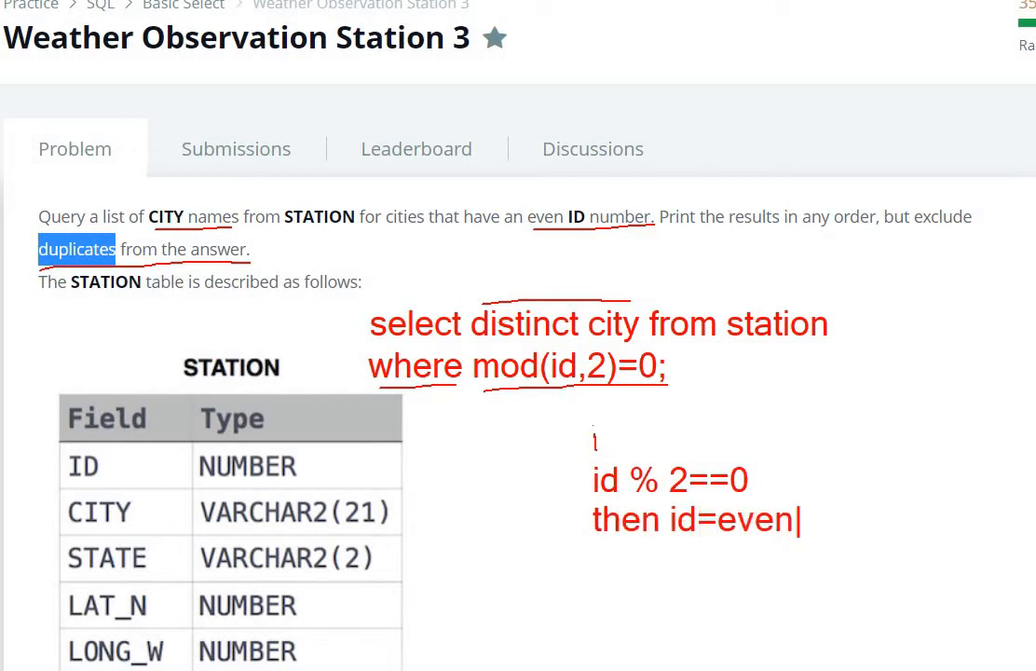
{"action": "type", "text": ";"}
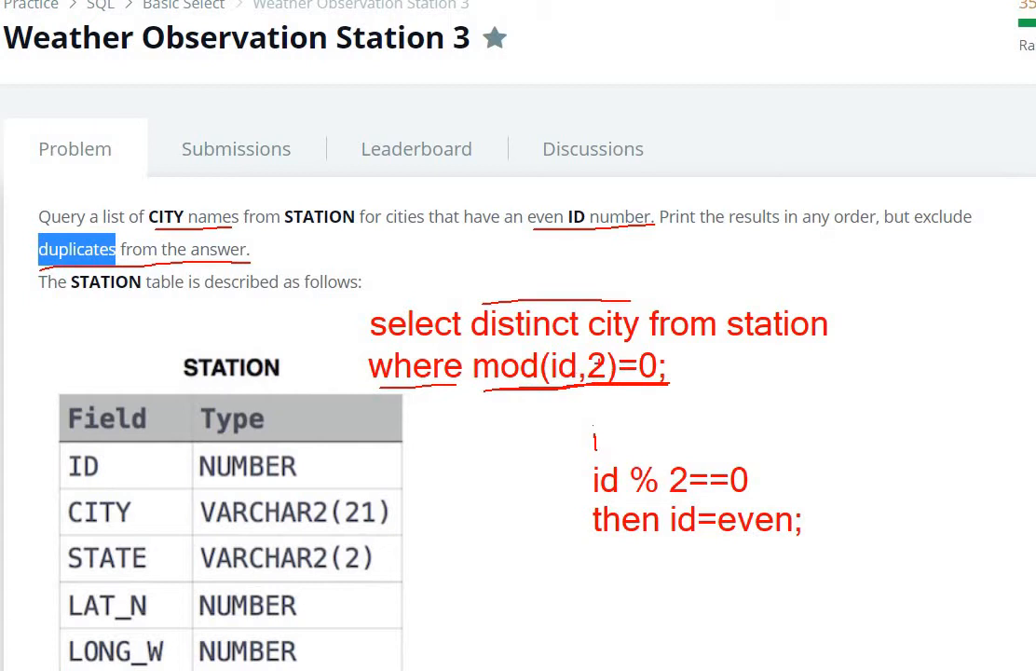
{"action": "mouse_move", "coordinate": [426, 306]}
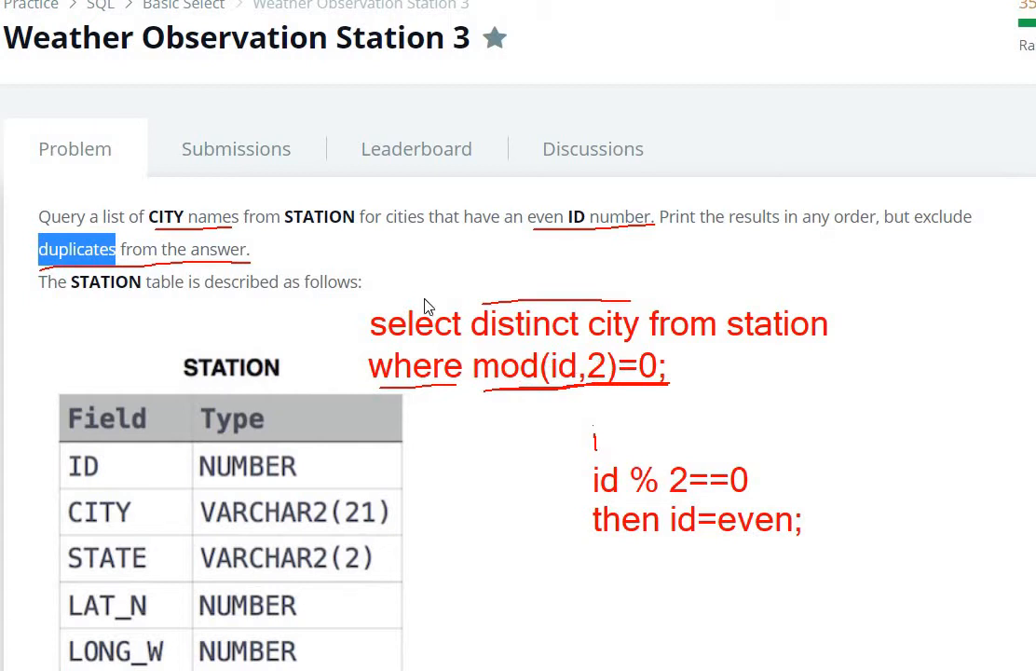
- Enter 'select city from station' on line 4 of the MySQL editor
{"action": "scroll", "scroll_direction": "down", "scroll_amount": 3}
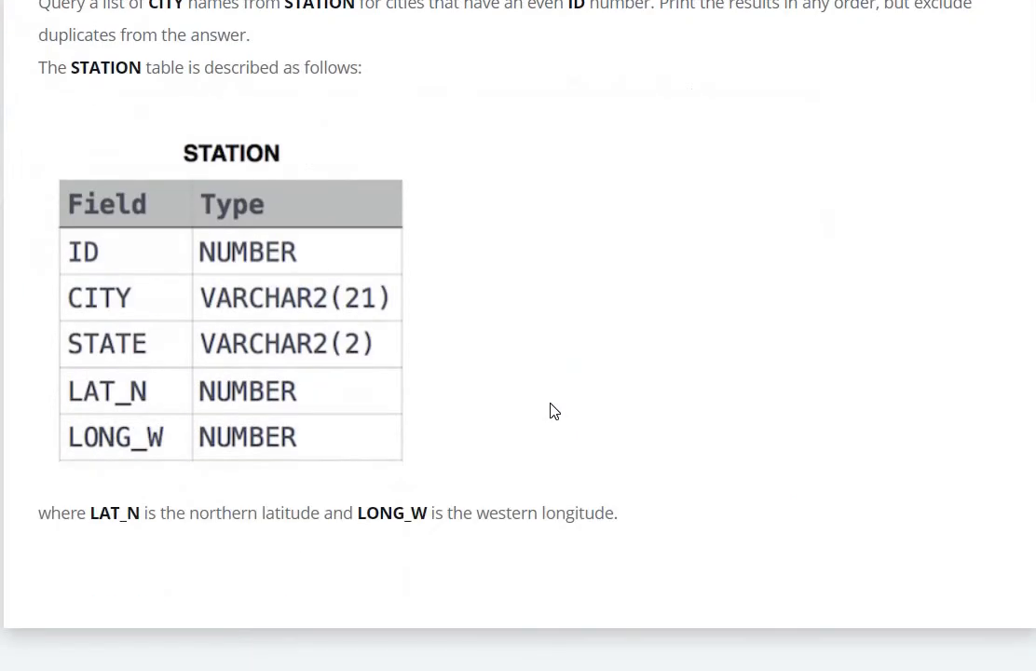
{"action": "scroll", "scroll_direction": "down", "scroll_amount": 3}
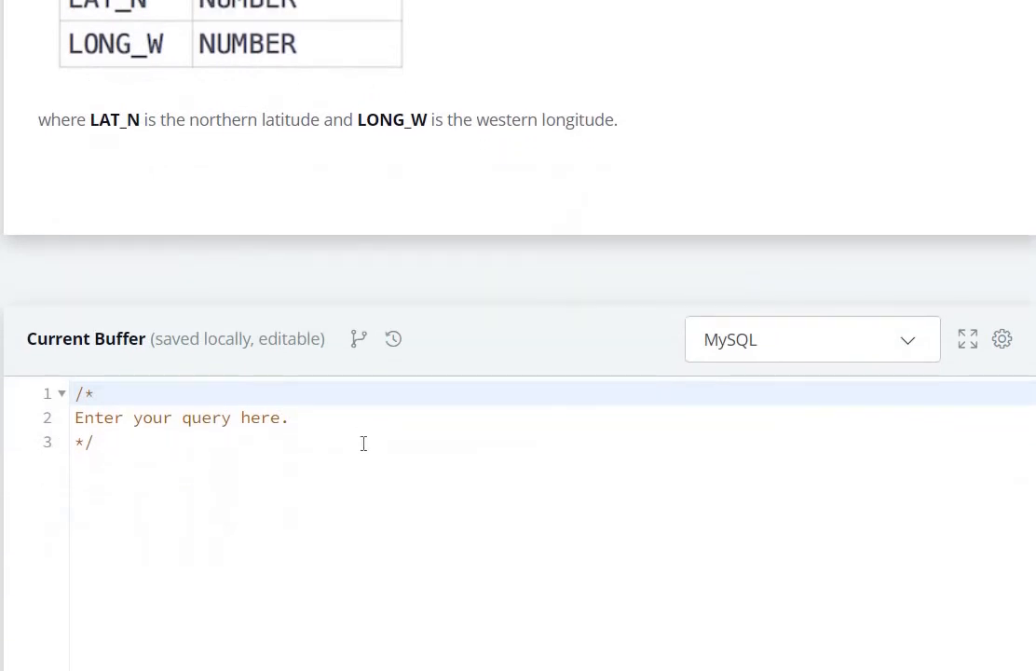
{"action": "type", "text": "sel"}
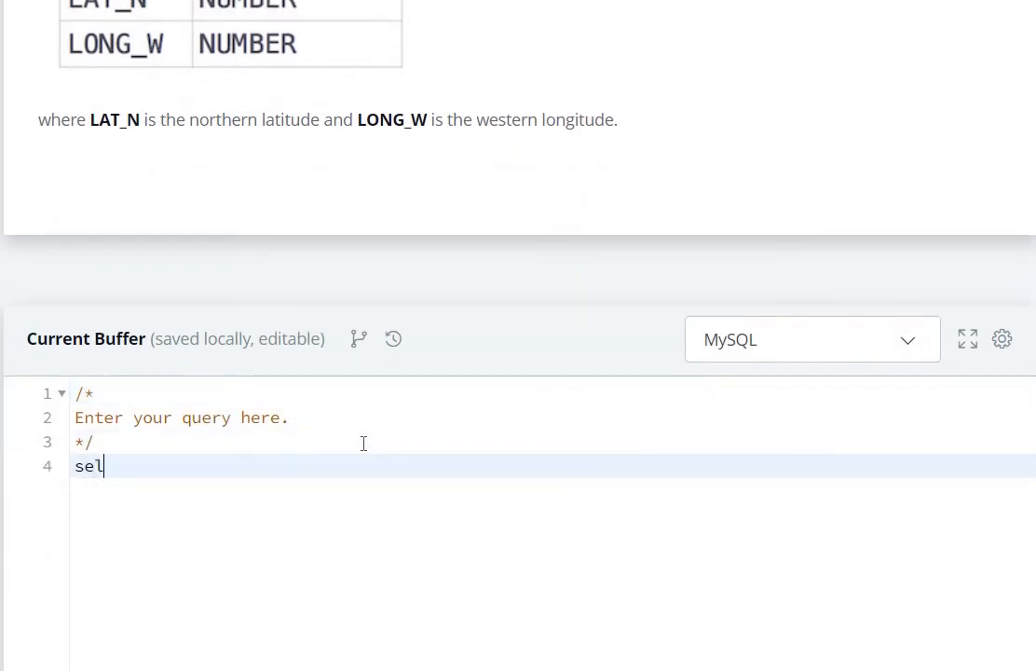
{"action": "type", "text": "ect"}
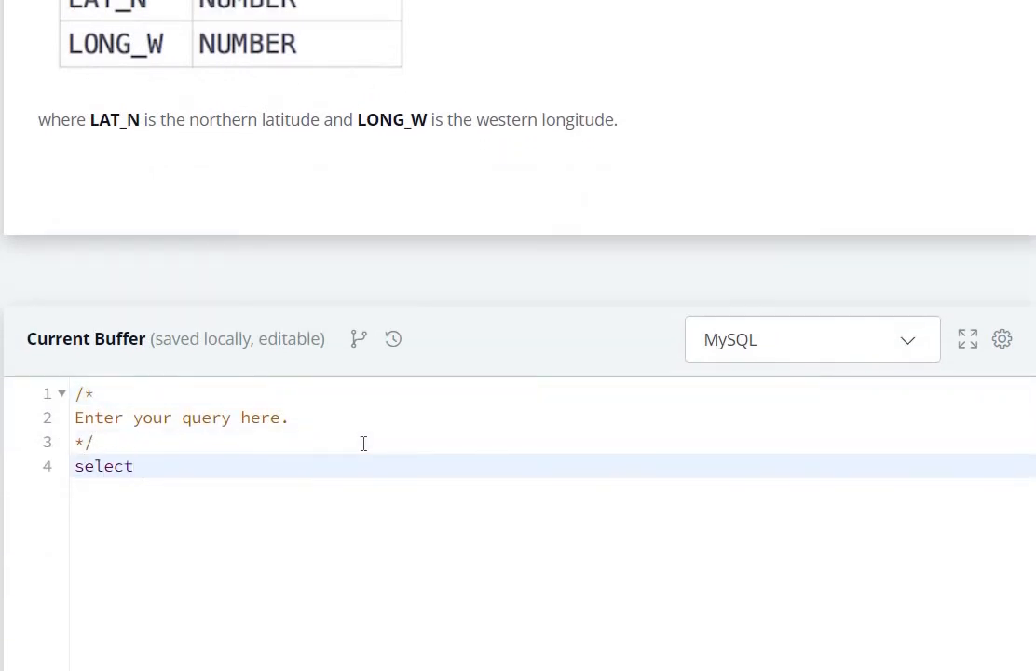
{"action": "scroll", "scroll_direction": "up", "scroll_amount": 3}
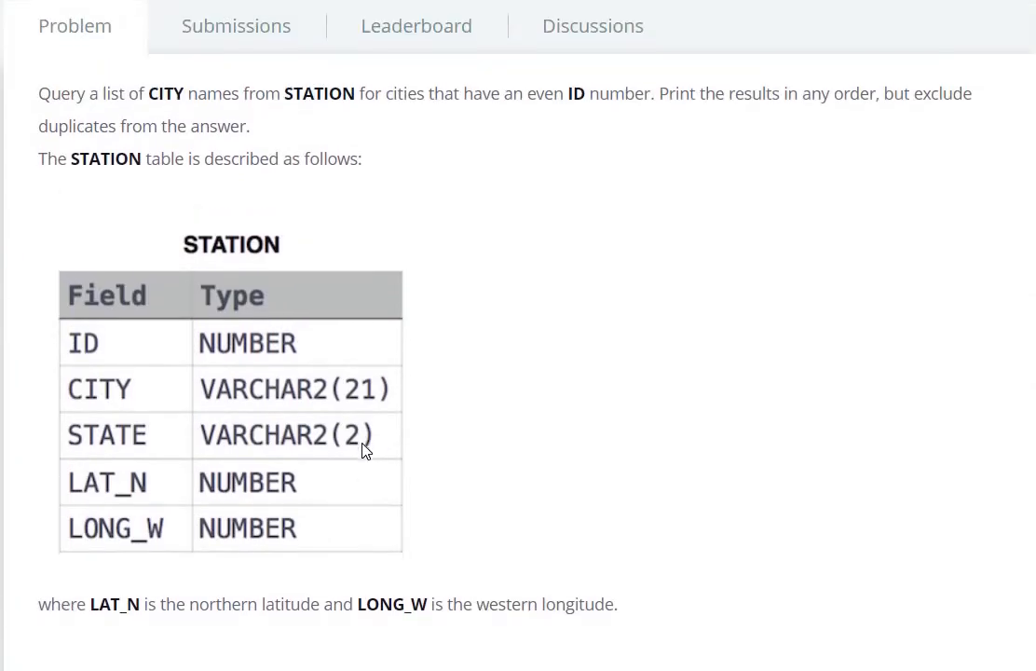
{"action": "scroll", "scroll_direction": "down", "scroll_amount": 3}
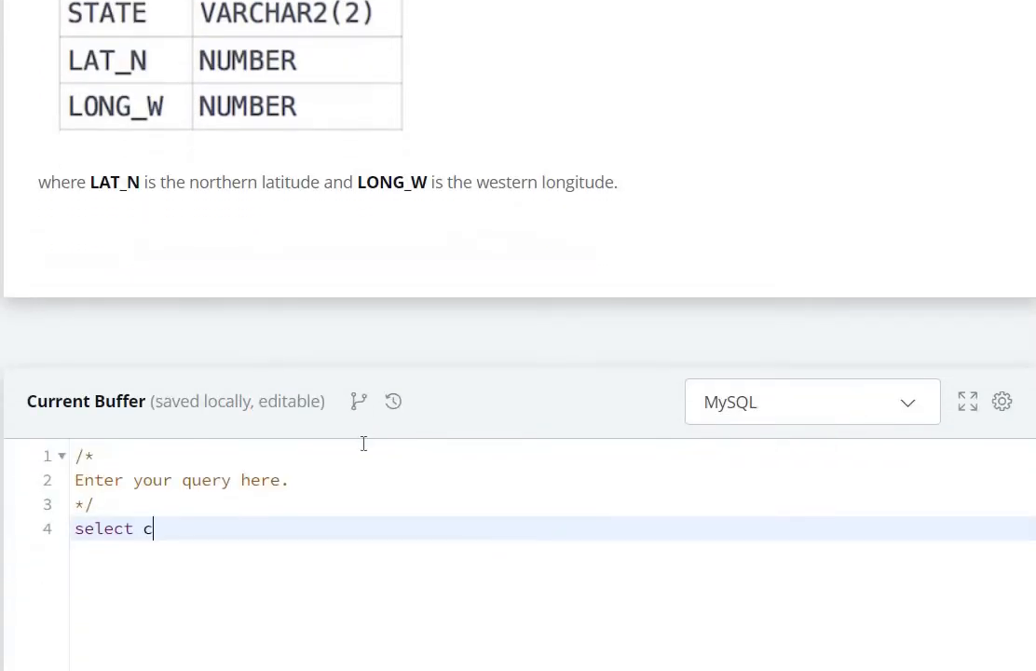
{"action": "type", "text": "ity fr"}
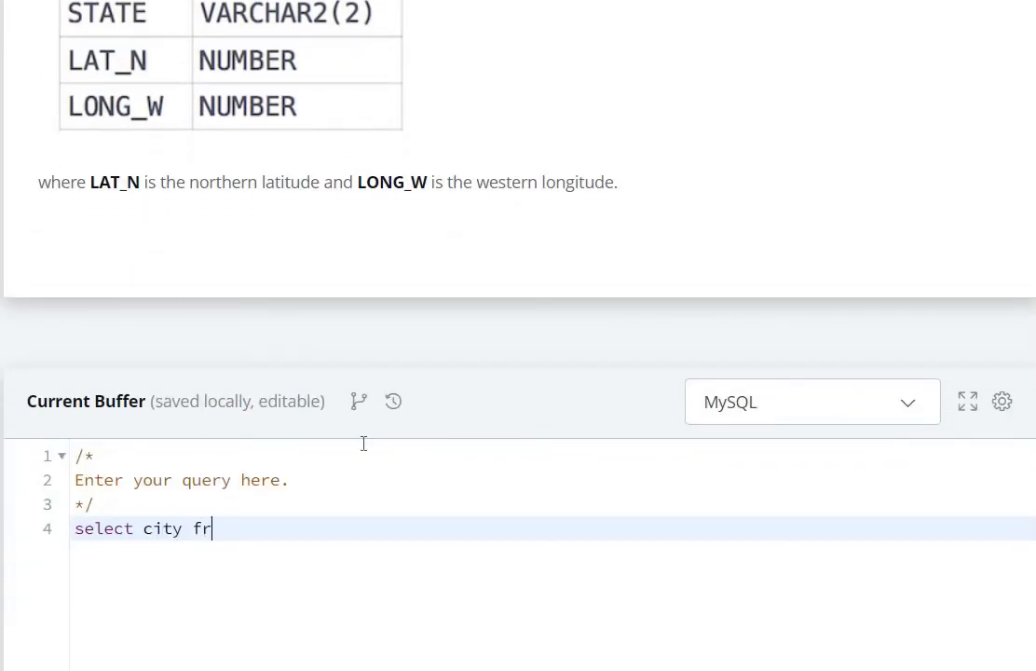
{"action": "type", "text": "om sta"}
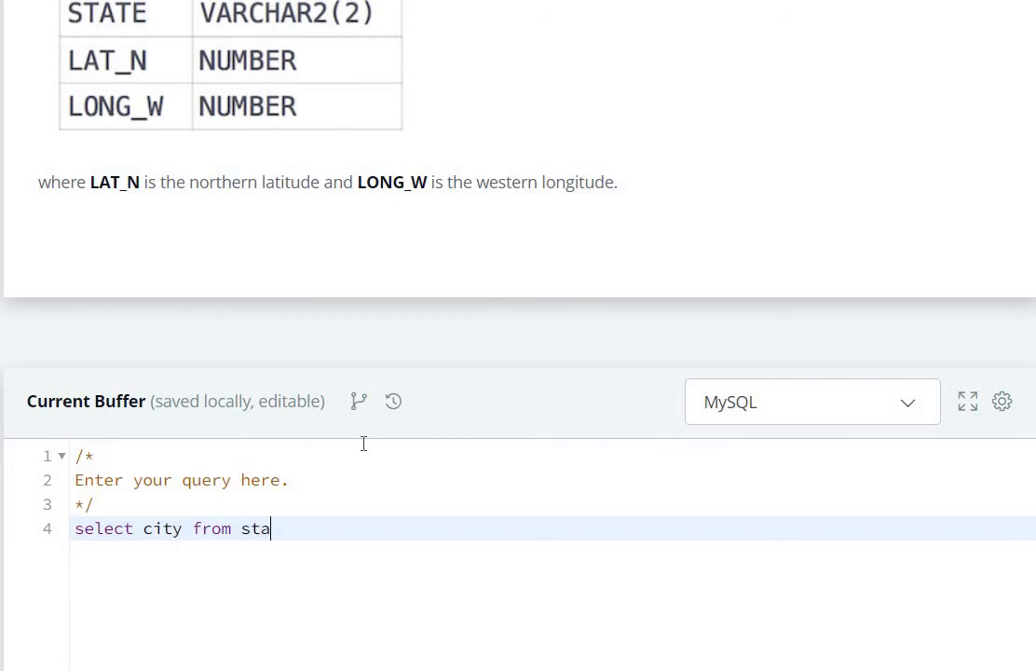
{"action": "type", "text": "tion"}
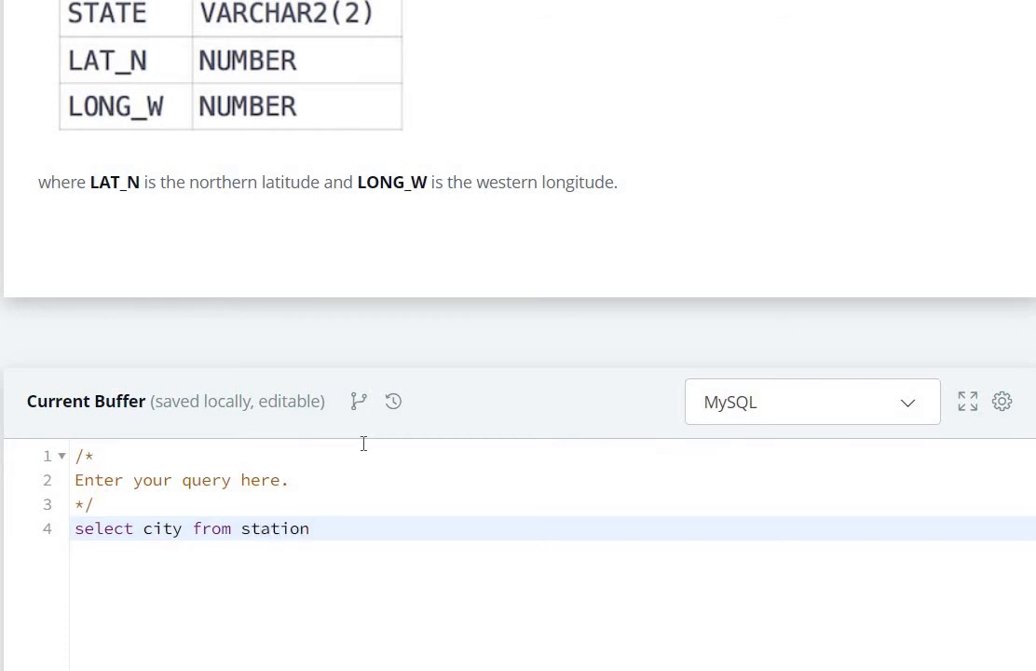
{"action": "scroll", "scroll_direction": "up", "scroll_amount": 3}
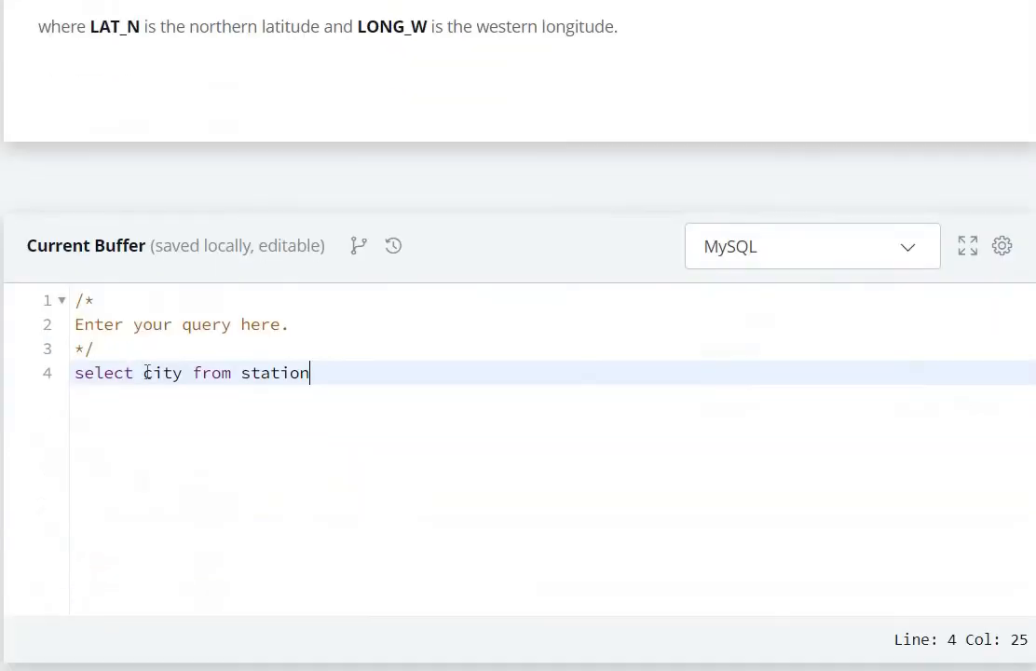
- Insert 'distinct' before city and add a new line 'where mod(id,2)=0;'
{"action": "left_click", "coordinate": [142, 373]}
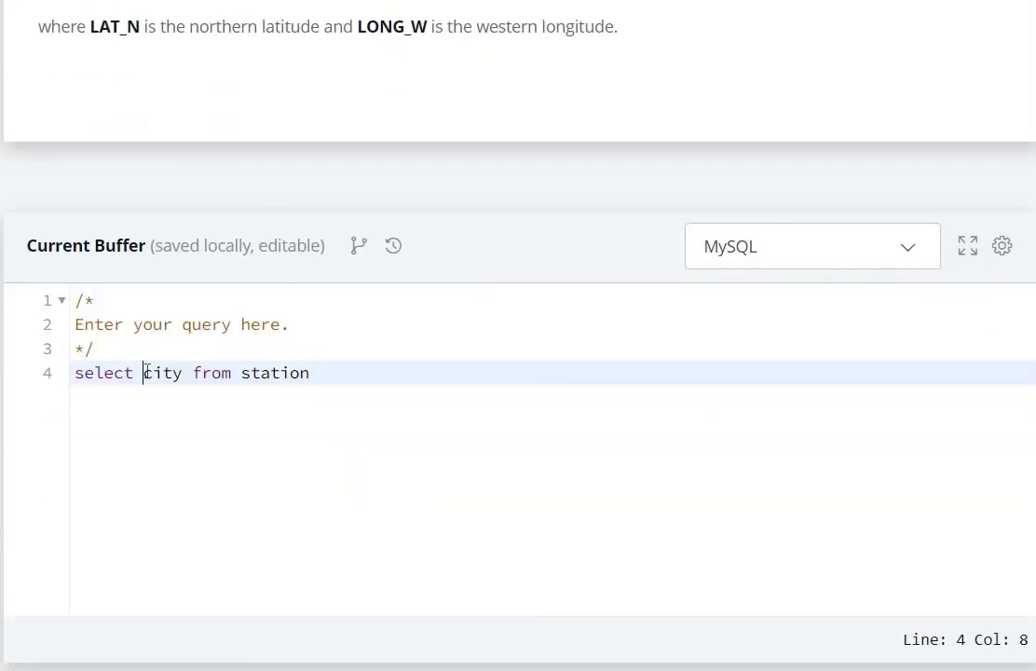
{"action": "type", "text": "distinc"}
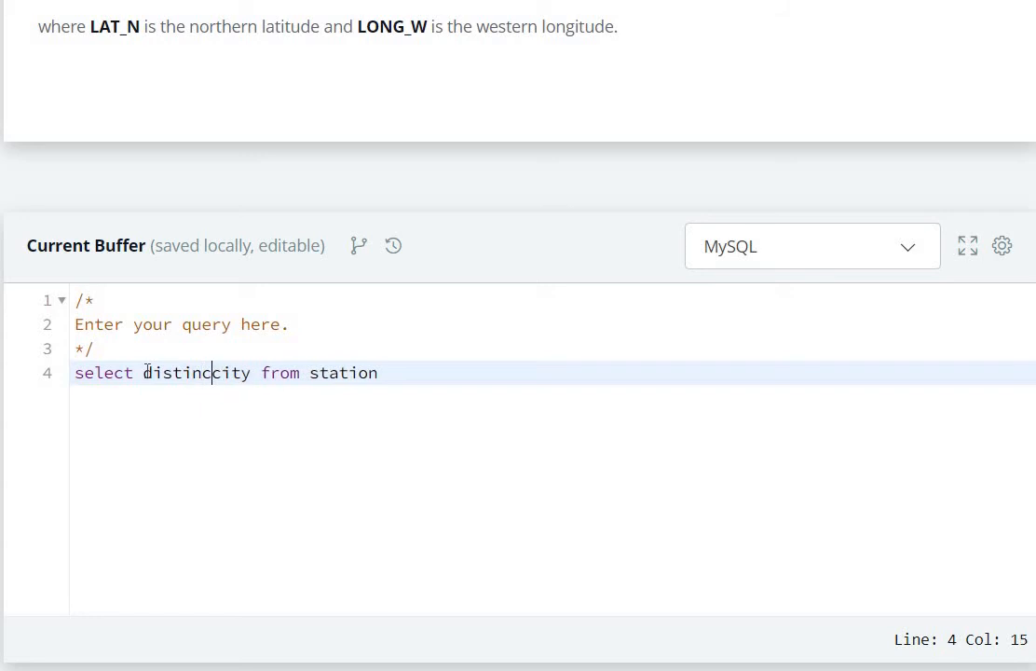
{"action": "type", "text": "t"}
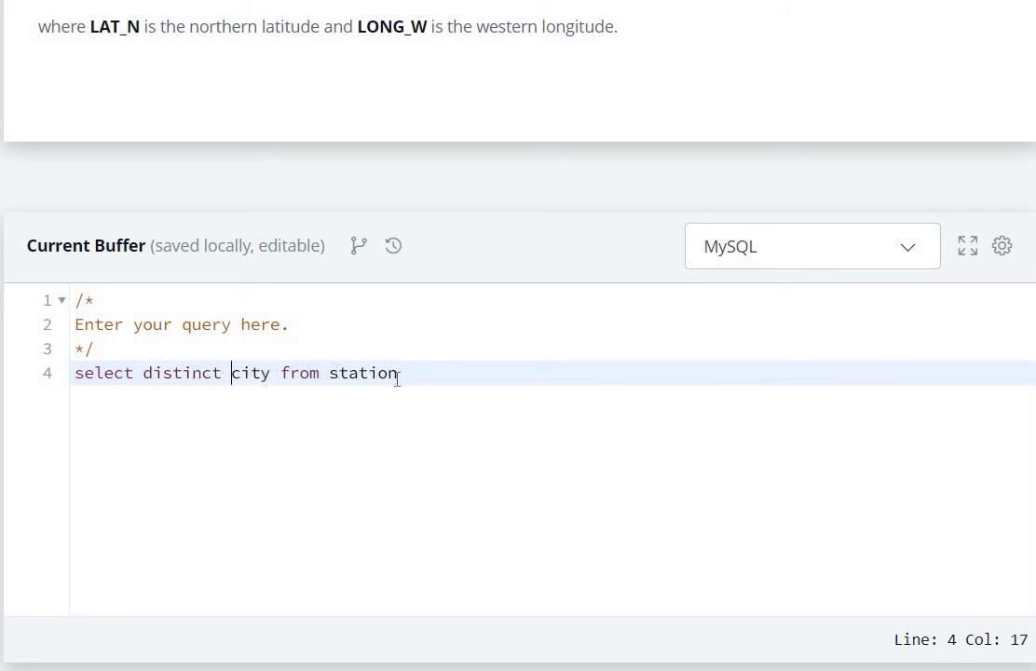
{"action": "key", "text": "Enter"}
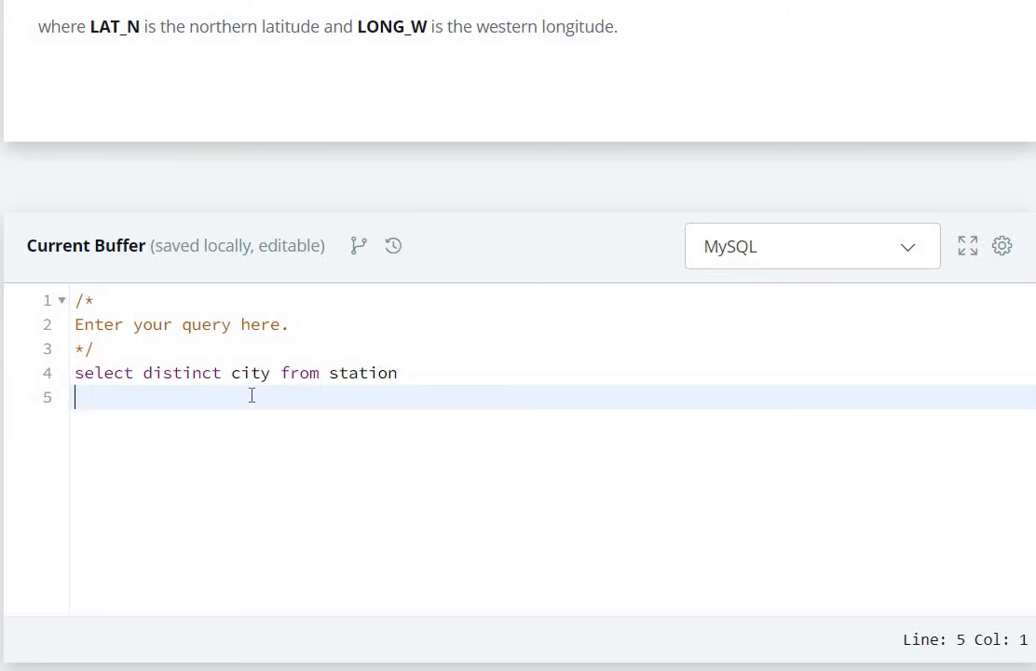
{"action": "type", "text": "where"}
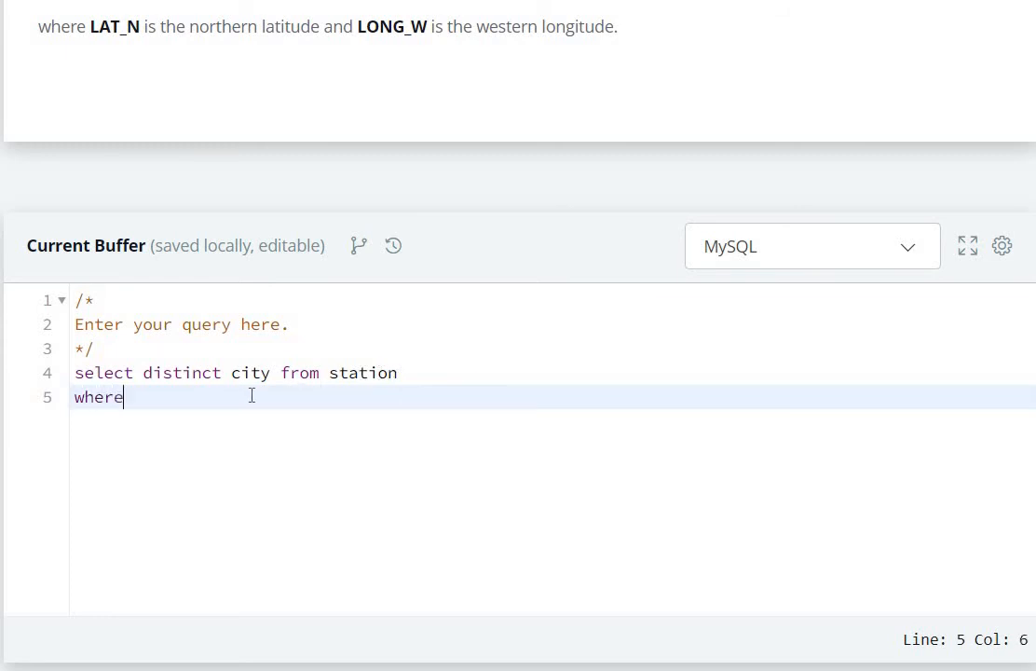
{"action": "type", "text": "mo"}
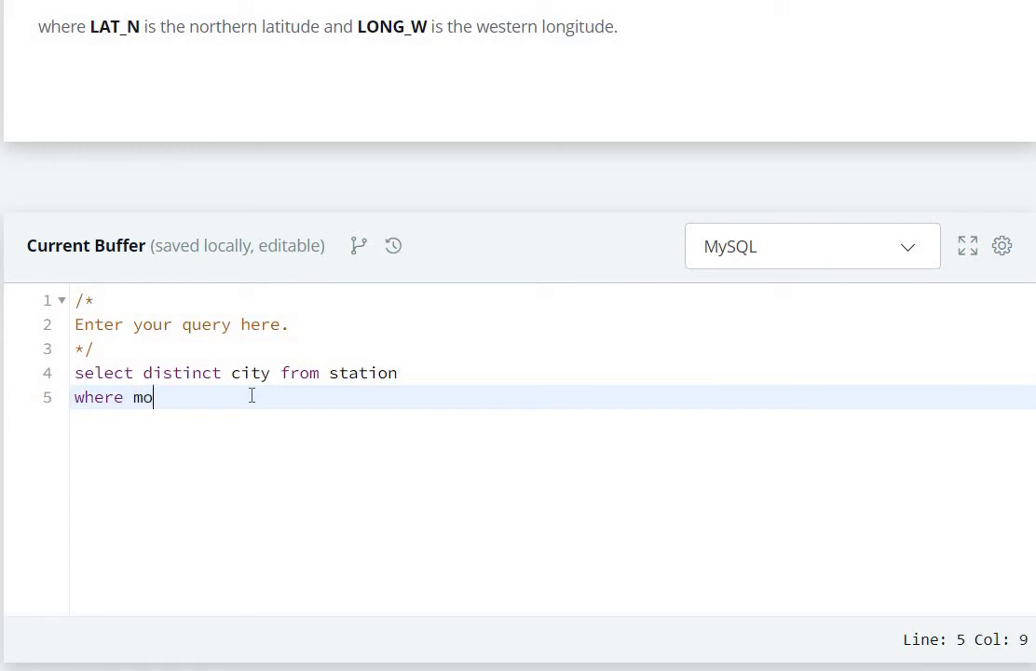
{"action": "type", "text": "d(id)"}
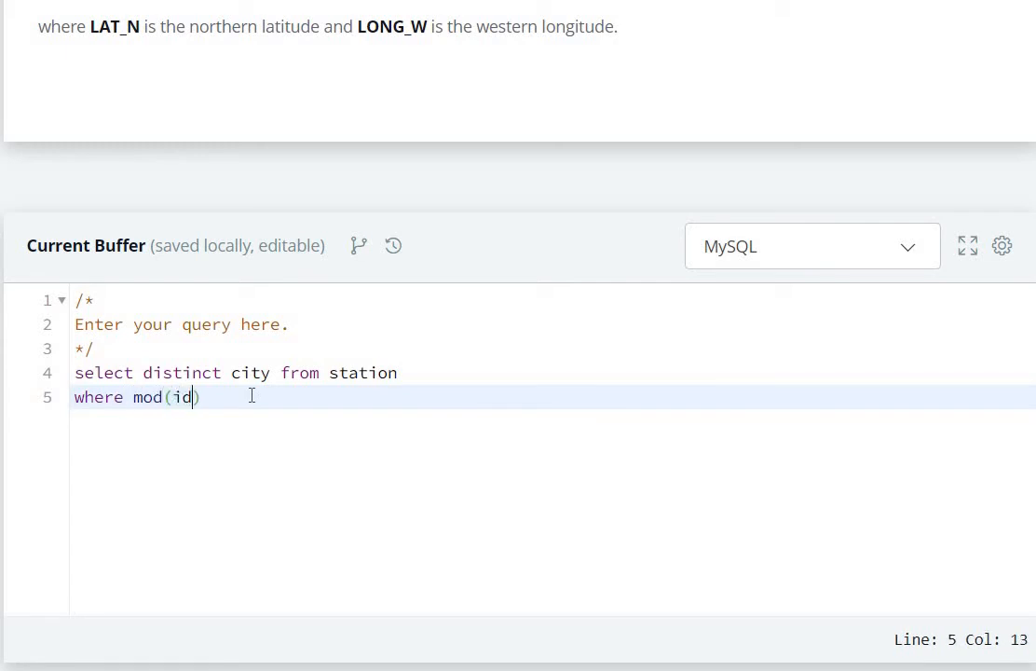
{"action": "type", "text": ",2)="}
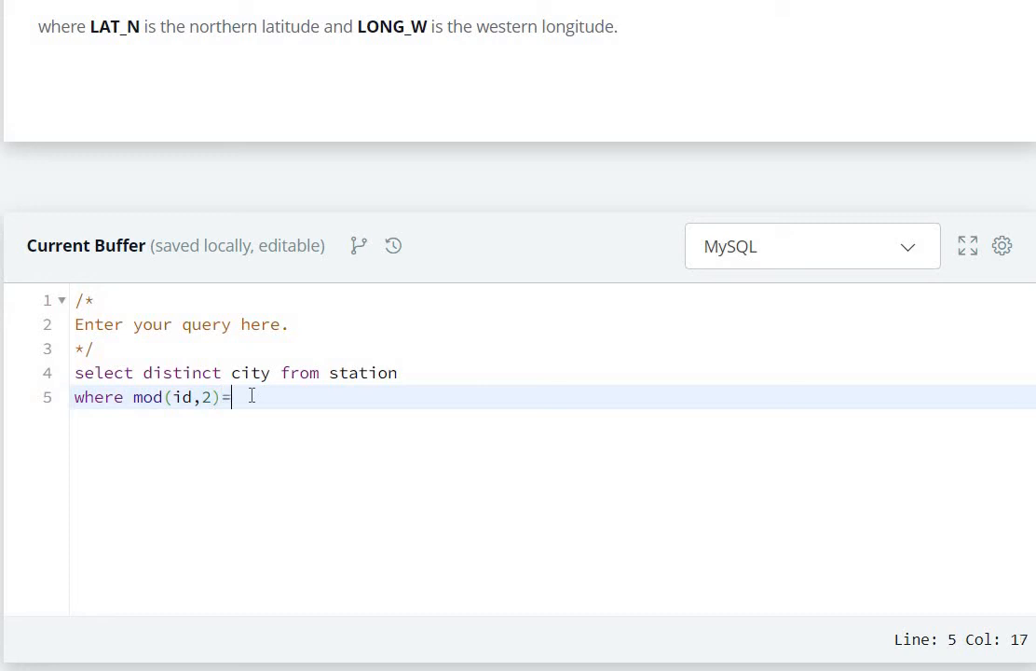
{"action": "type", "text": "0;"}
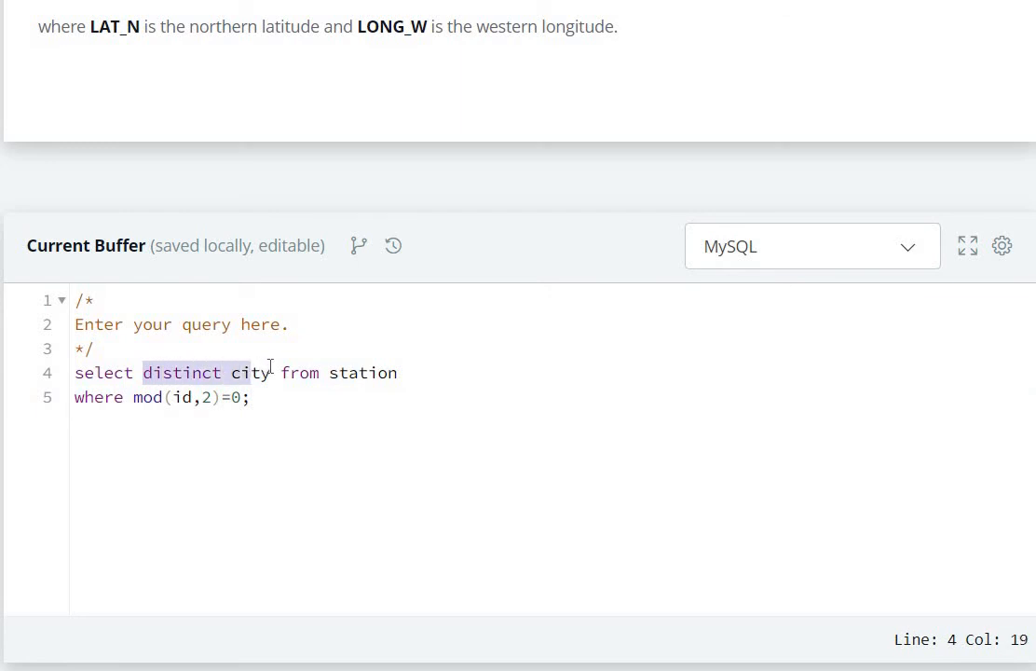
{"action": "left_click", "coordinate": [338, 372]}
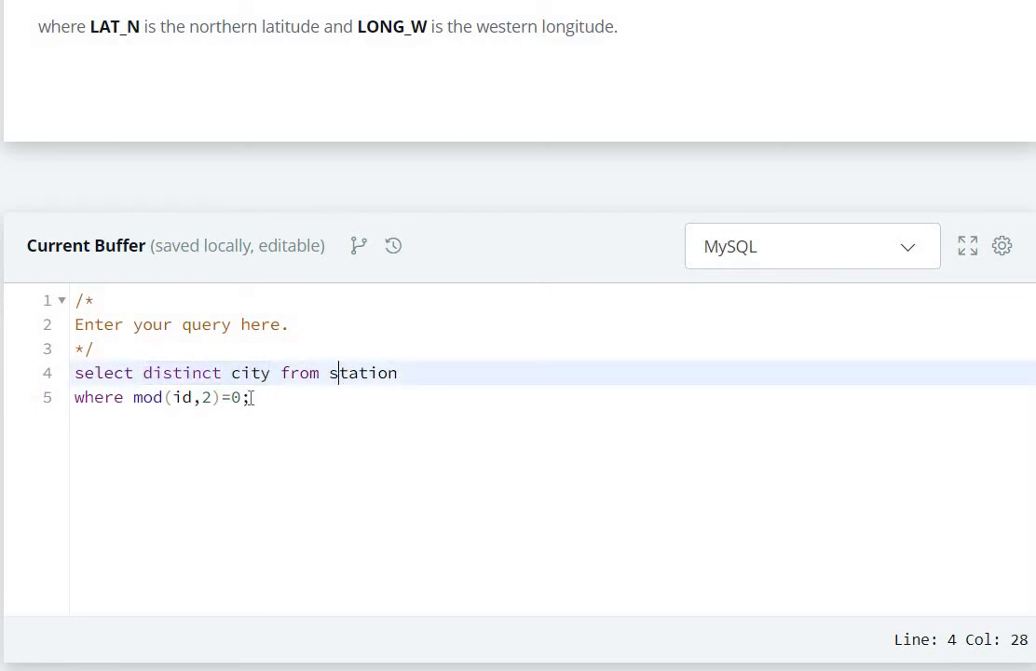
{"action": "mouse_move", "coordinate": [363, 423]}
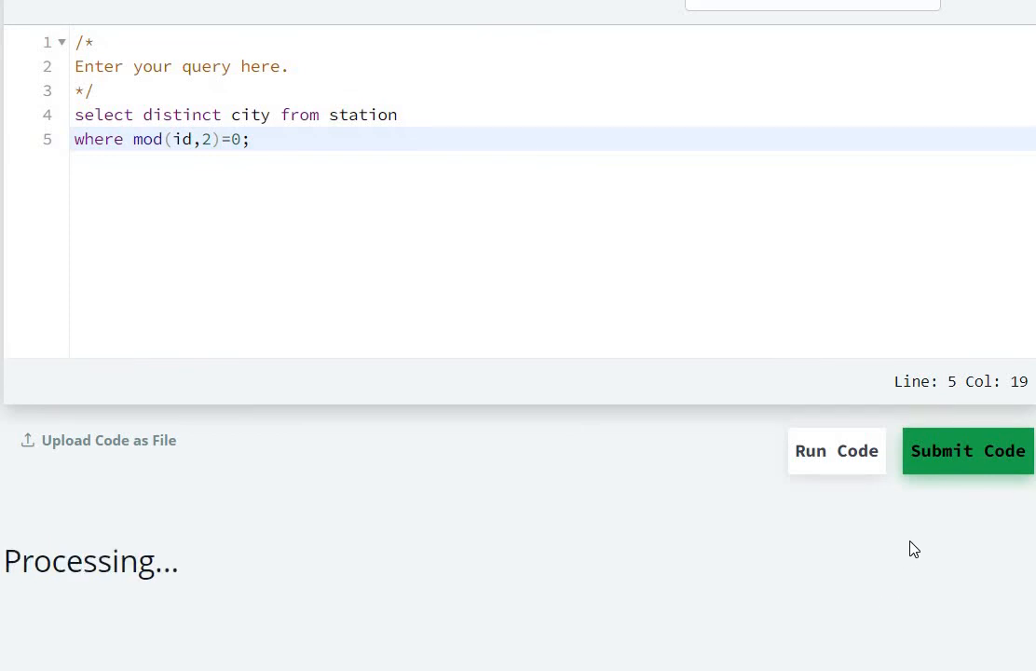
{"action": "mouse_move", "coordinate": [926, 524]}
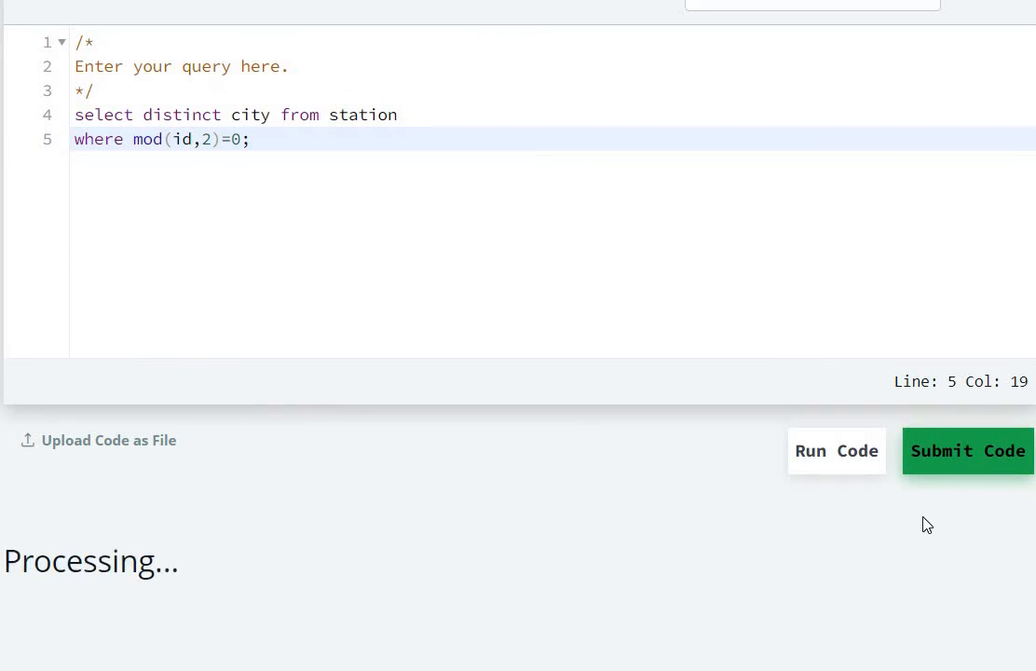
{"action": "mouse_move", "coordinate": [885, 494]}
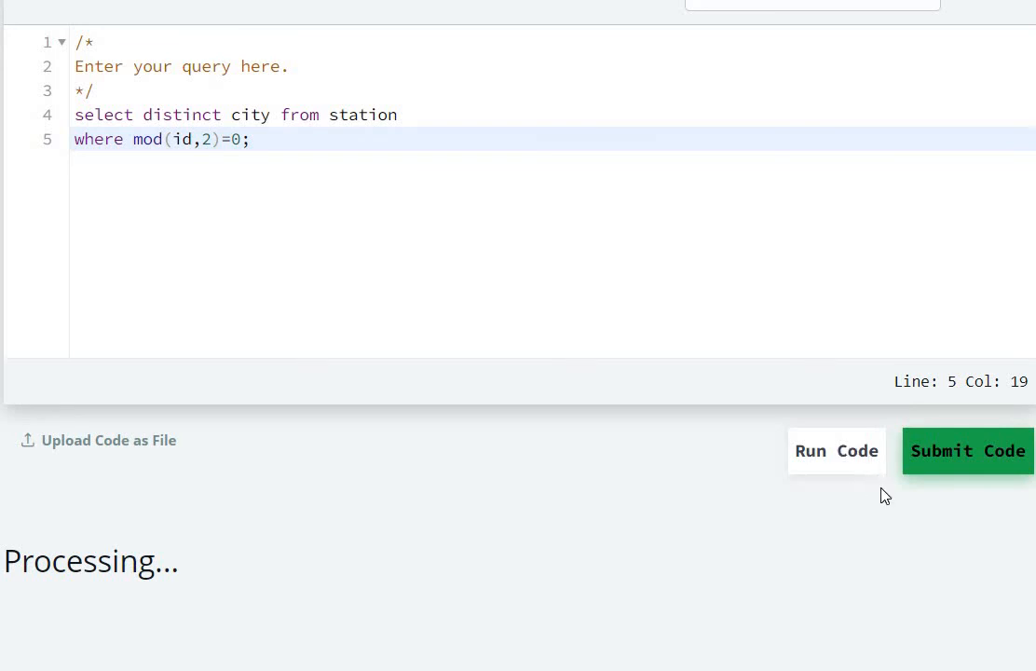
{"action": "mouse_move", "coordinate": [897, 513]}
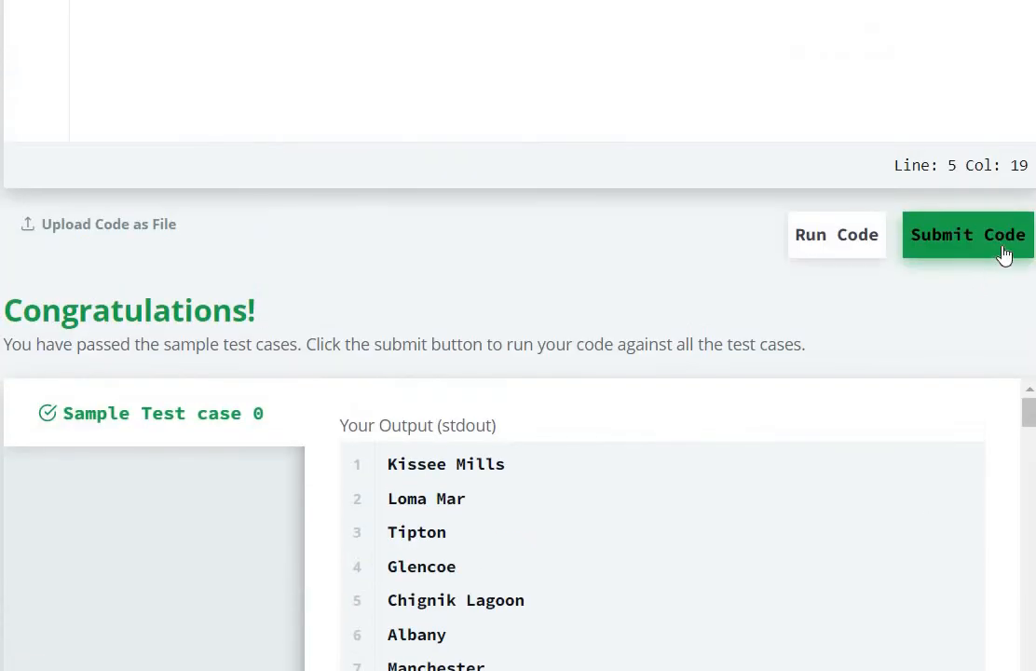
- Submit the passing query for checking against all test cases
{"action": "left_click", "coordinate": [967, 234]}
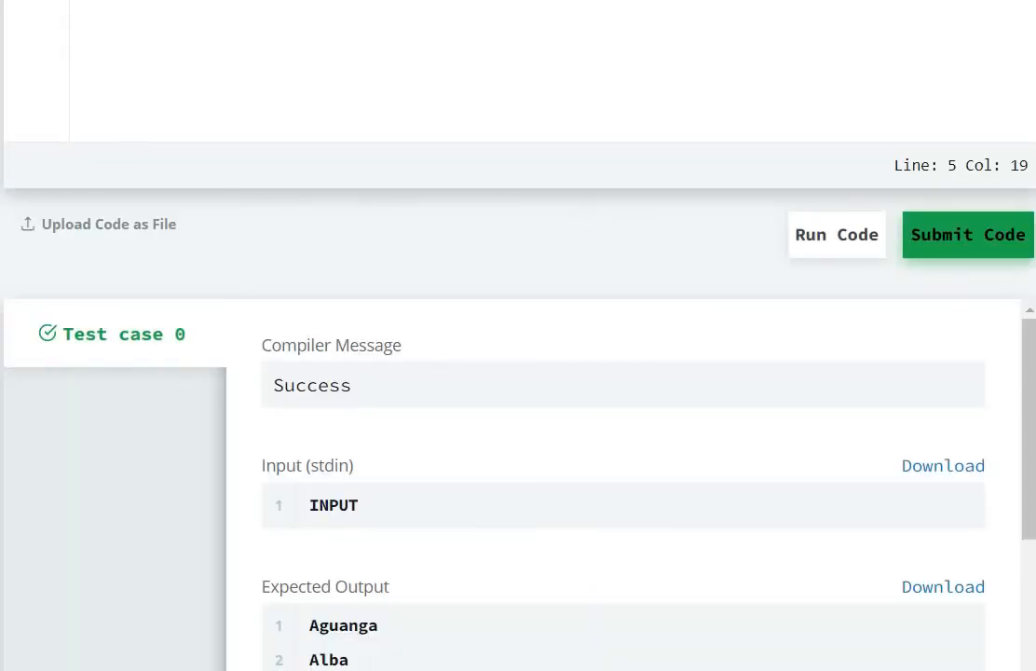
- Scroll back up to the editor once Test case 0 reports Success
{"action": "scroll", "scroll_direction": "up", "scroll_amount": 3}
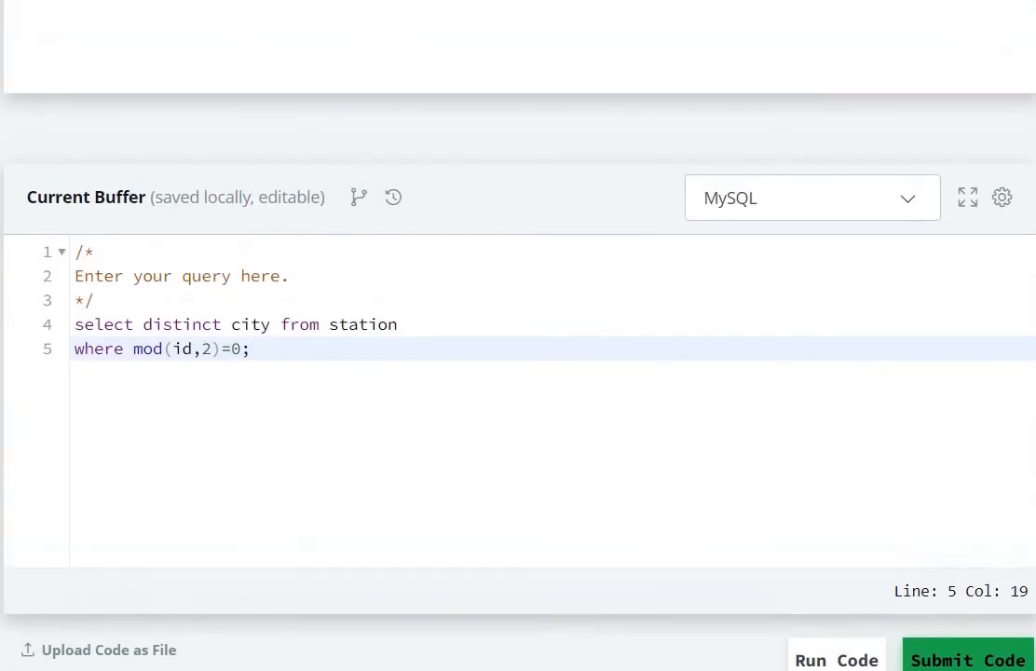